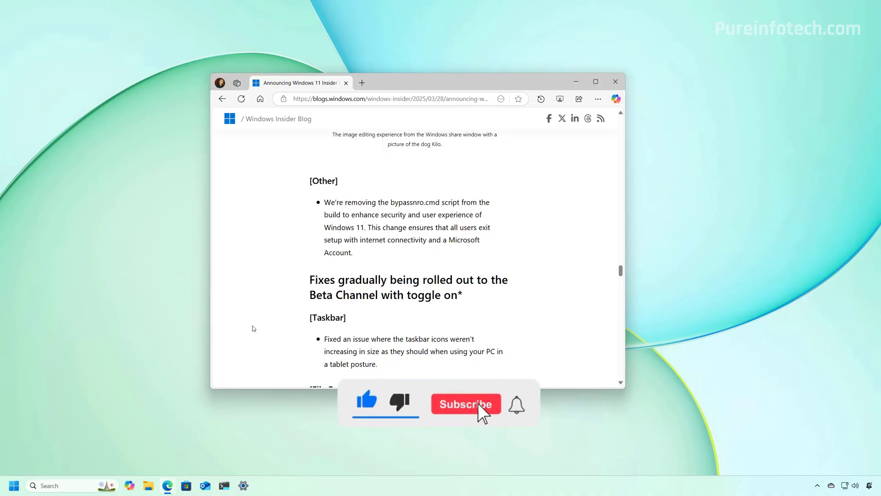
From the setup console, add BypassNRO=1 (REG_DWORD) under HKLM\SOFTWARE\Microsoft\Windows\CurrentVersion\OOBE.
{"action": "left_click", "coordinate": [466, 404]}
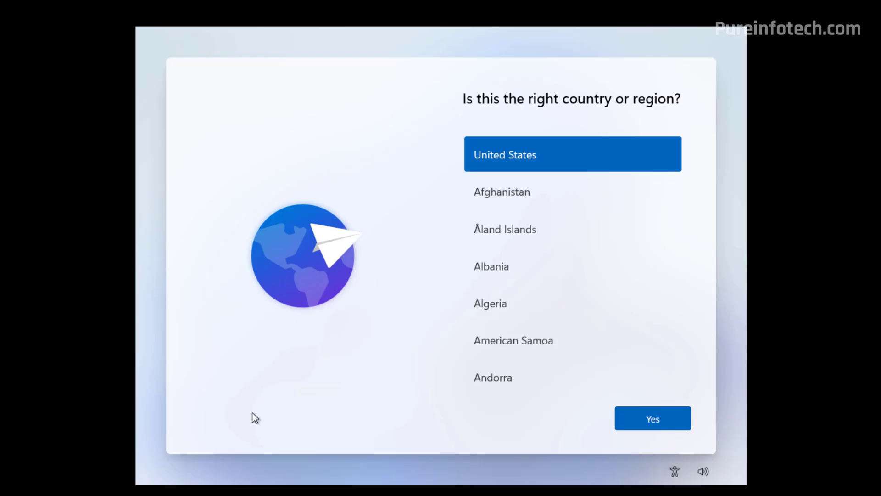
{"action": "key", "text": "Shift+F10"}
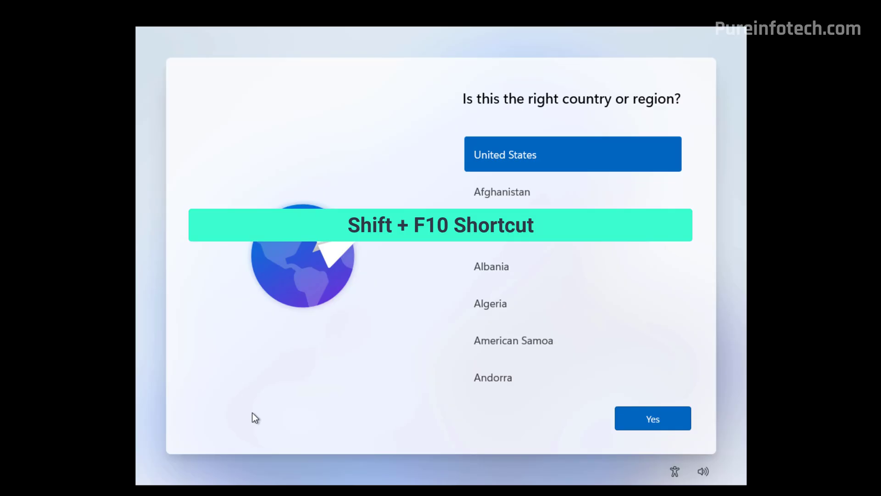
{"action": "key", "text": "Shift+F10"}
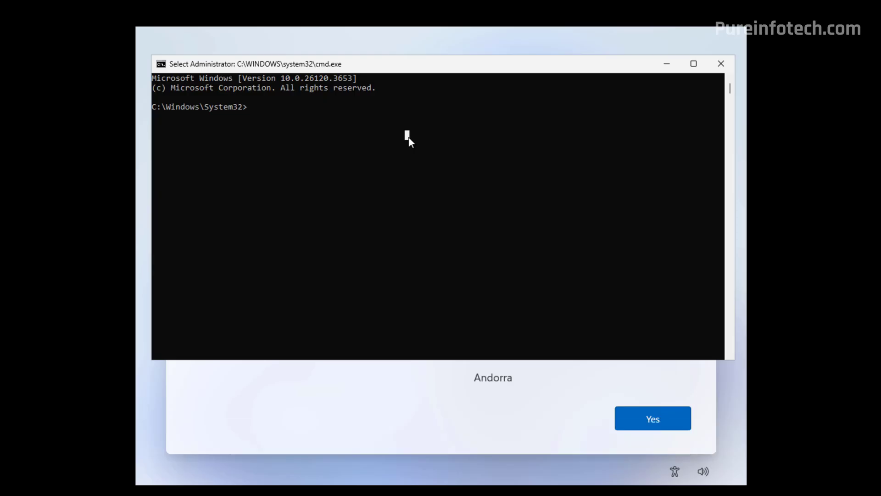
{"action": "type", "text": "reg"}
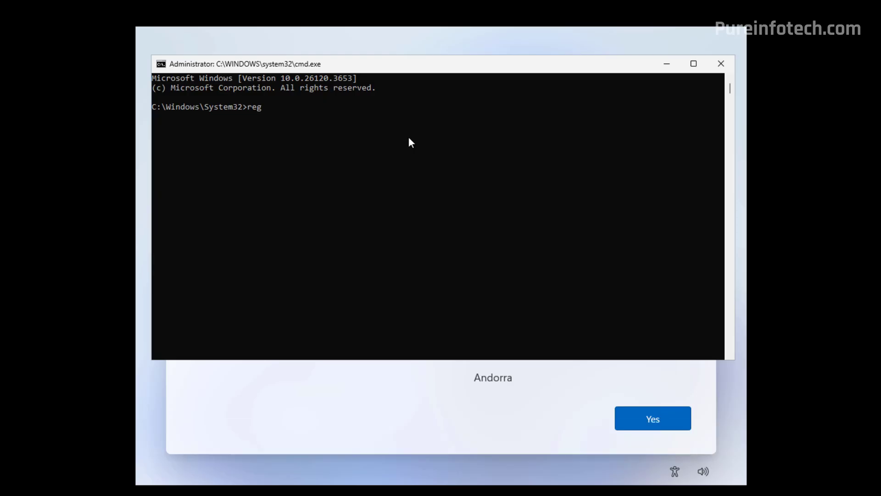
{"action": "type", "text": "add HKL"}
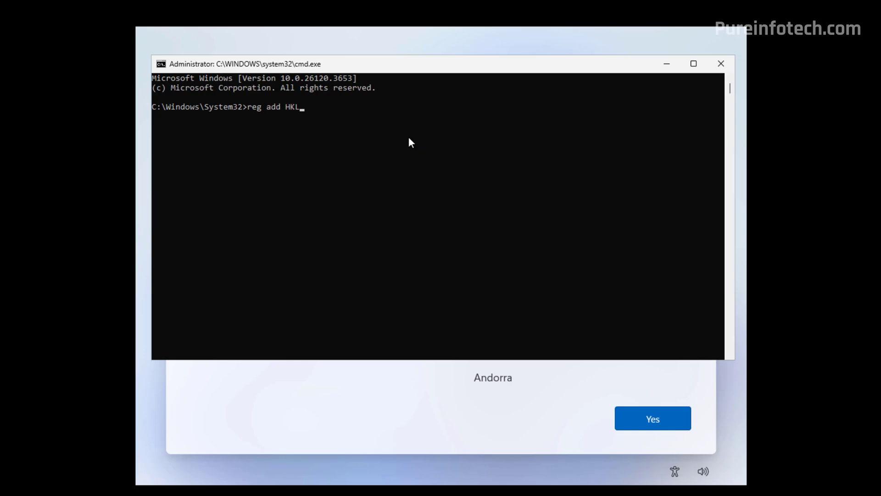
{"action": "type", "text": "M\\SOFTWARE\\Microsoft\\Windows\\Curre"}
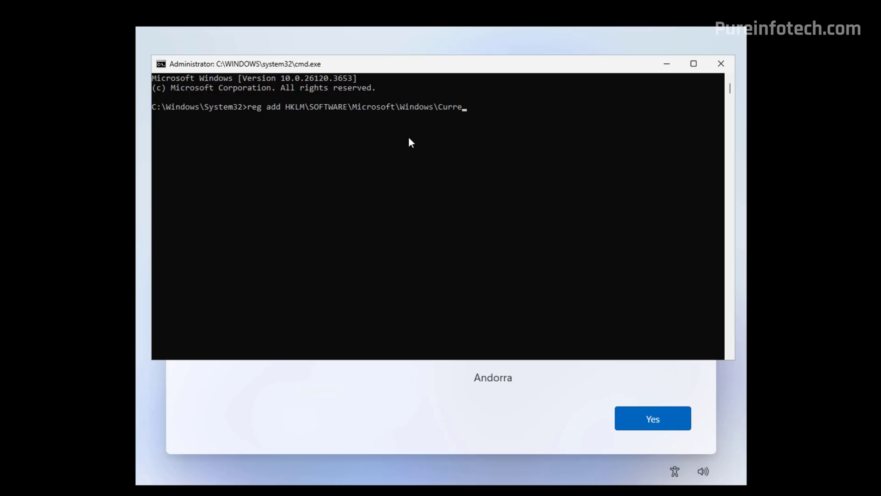
{"action": "type", "text": "ntVersion\\OOBE"}
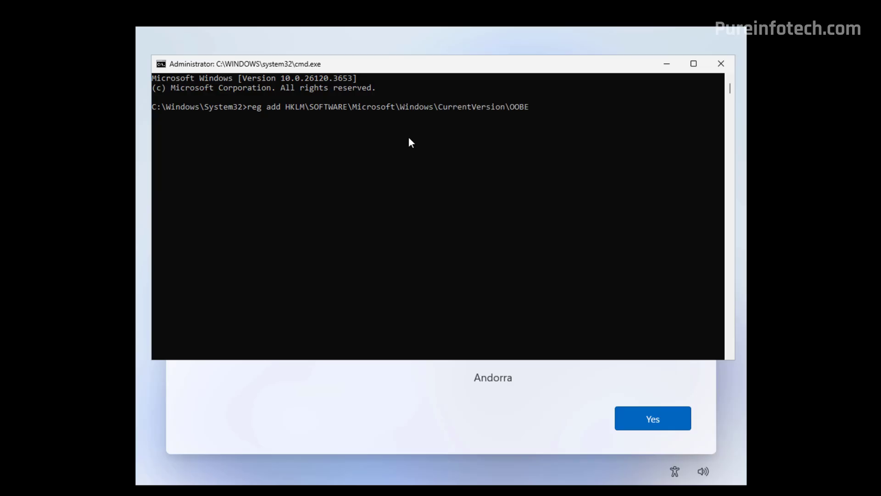
{"action": "type", "text": "/v BypassNRO /t"}
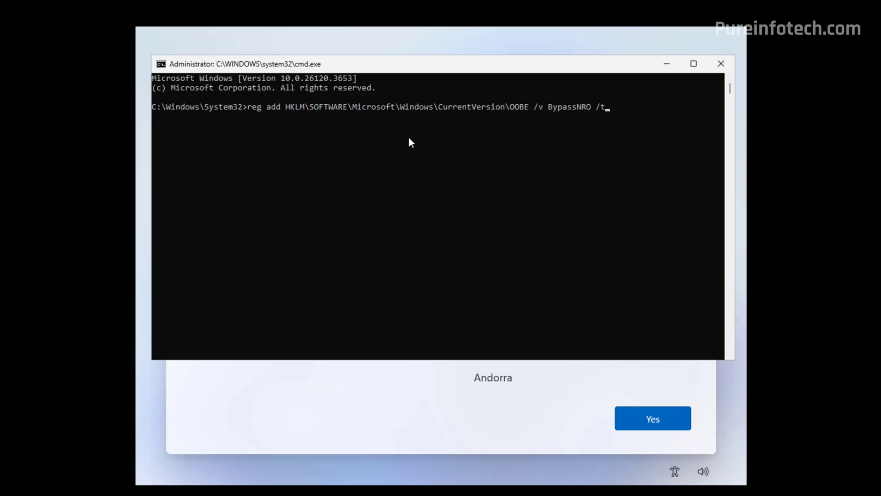
{"action": "type", "text": "REG_DWORD /d 1 /f"}
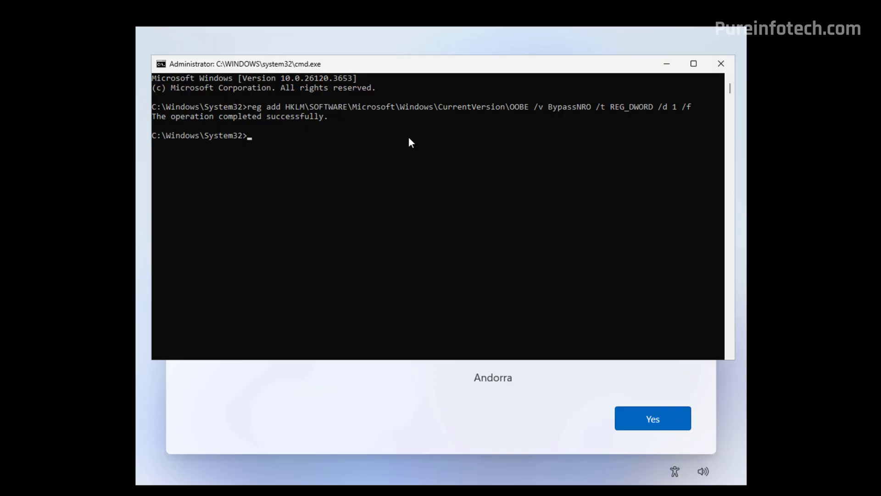
Restart the computer immediately with shutdown /r /t 0.
{"action": "type", "text": "shut"}
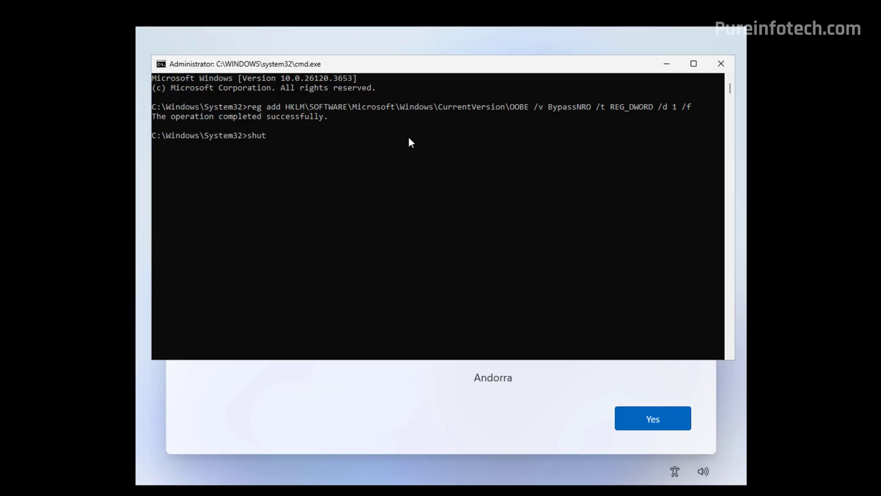
{"action": "type", "text": "down"}
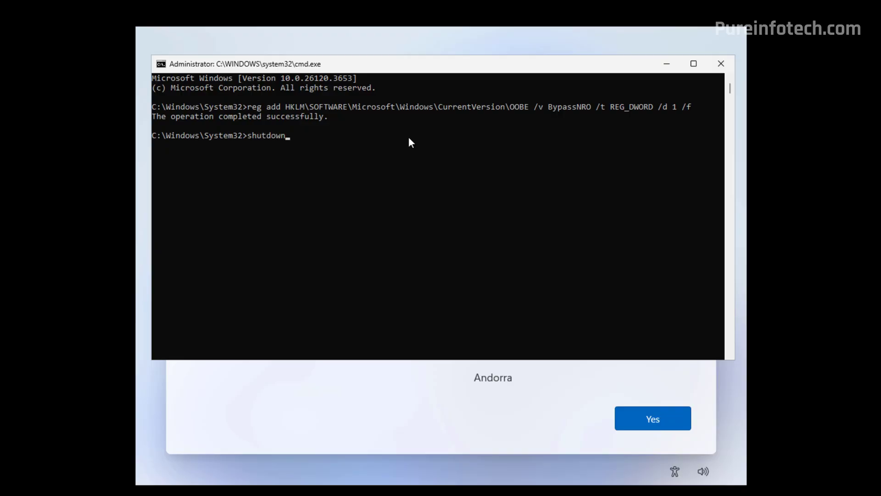
{"action": "type", "text": "/r /"}
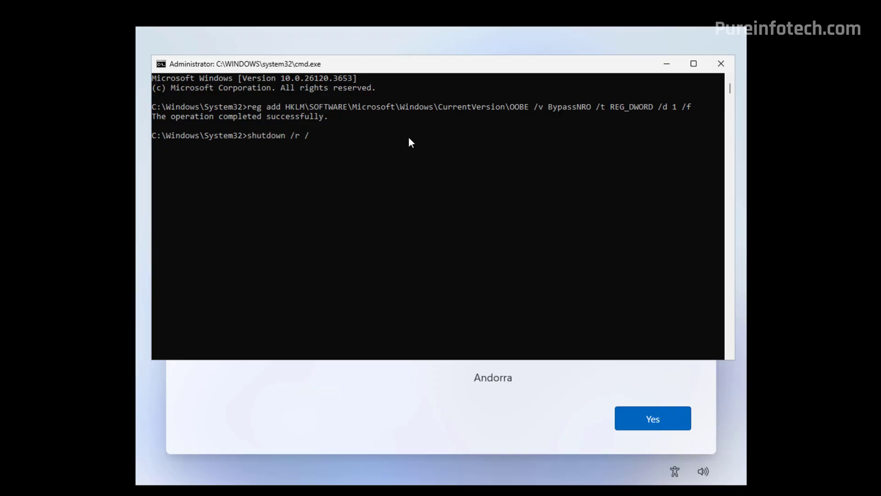
{"action": "type", "text": "t0"}
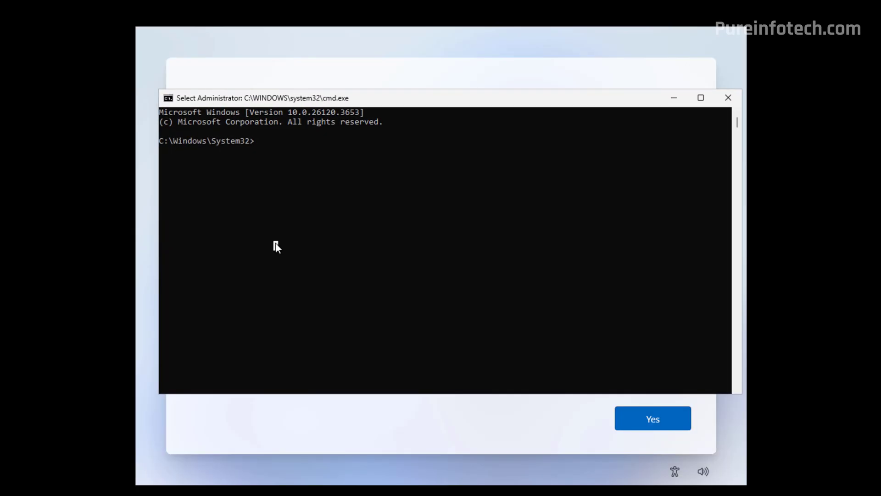
Attempt ipconfig /release, which fails because ipconfig is misspelled.
{"action": "type", "text": "ipcofig"}
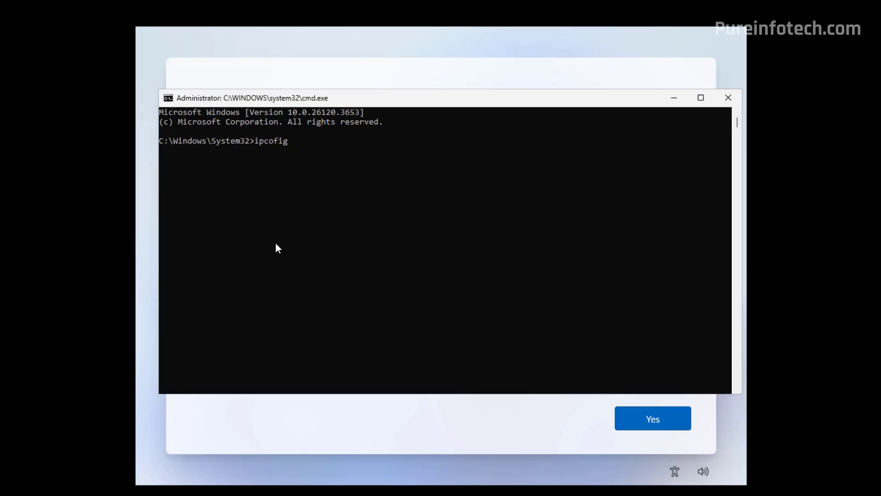
{"action": "type", "text": "/release"}
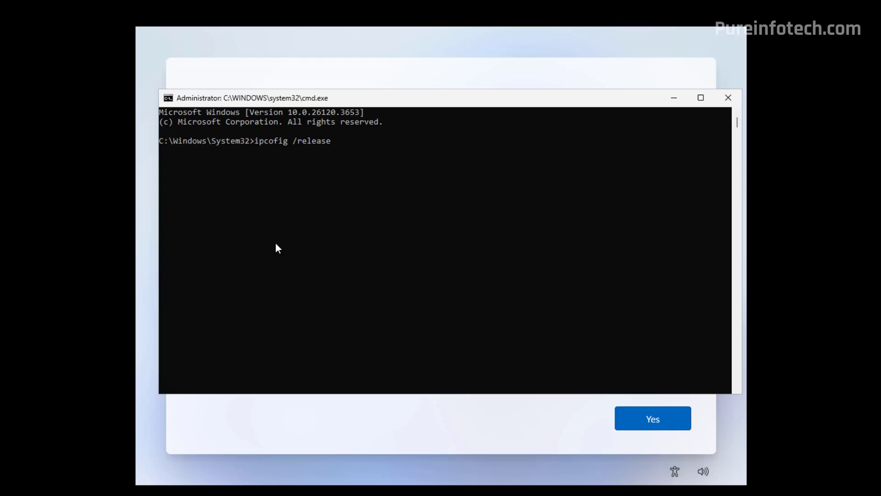
{"action": "key", "text": "Enter"}
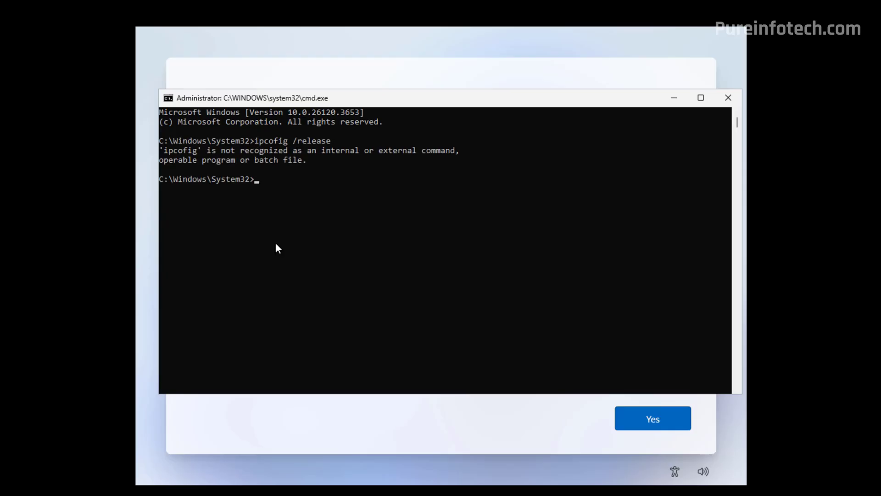
Rerun the corrected ipconfig /release to drop the network connection.
{"action": "type", "text": "ip"}
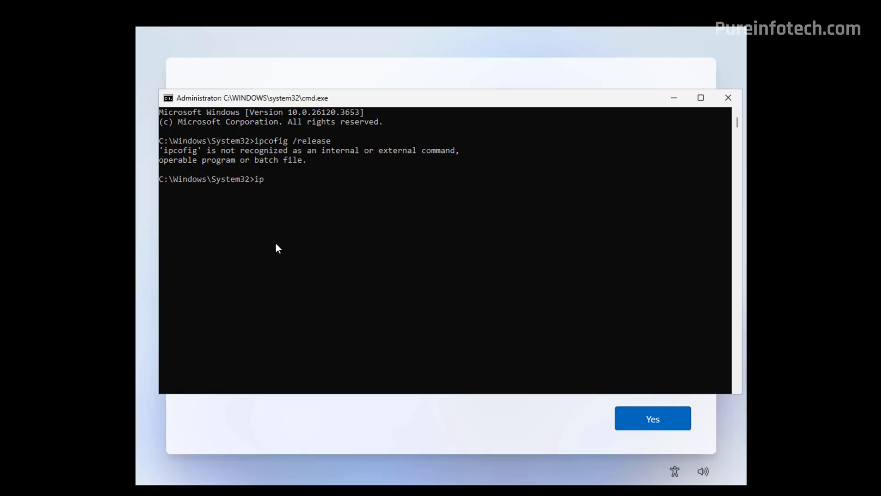
{"action": "type", "text": "config /rele"}
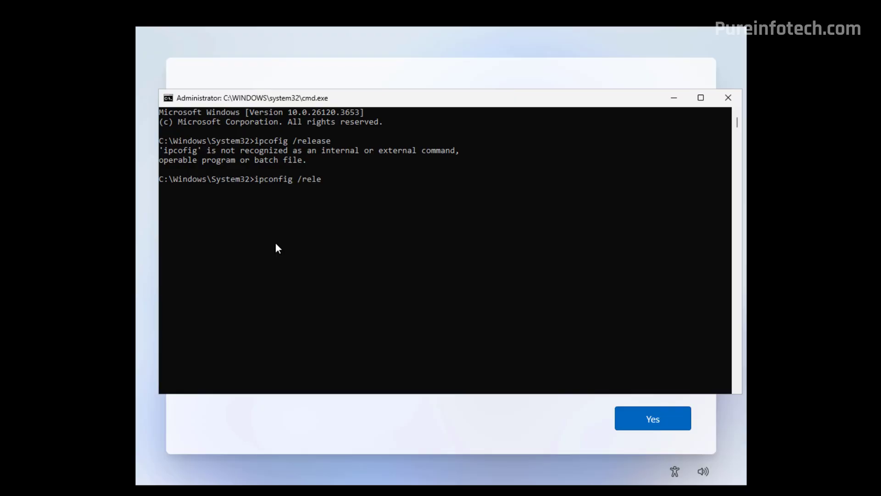
{"action": "key", "text": "Enter"}
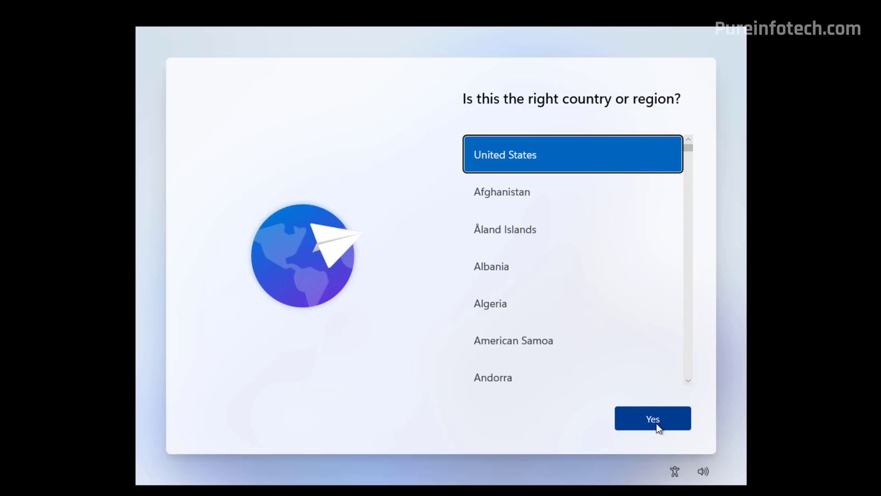
Confirm United States, continue without internet, and name the local account admin.
{"action": "left_click", "coordinate": [654, 418]}
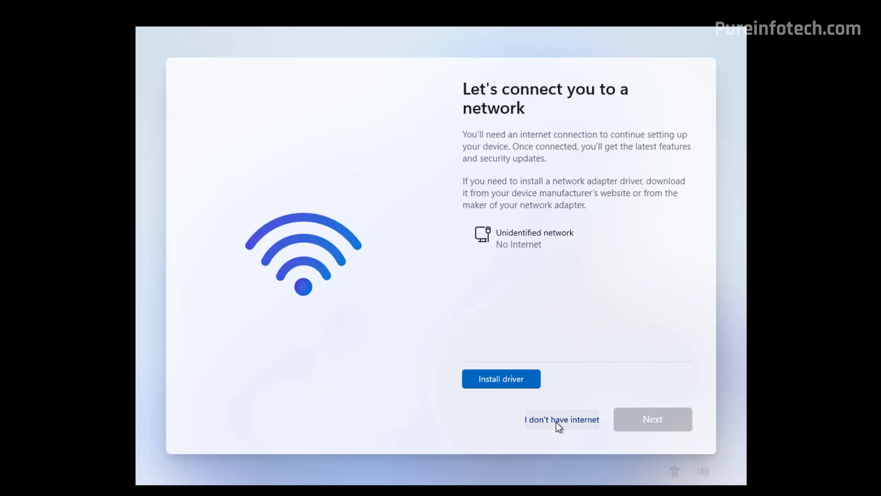
{"action": "left_click", "coordinate": [561, 418]}
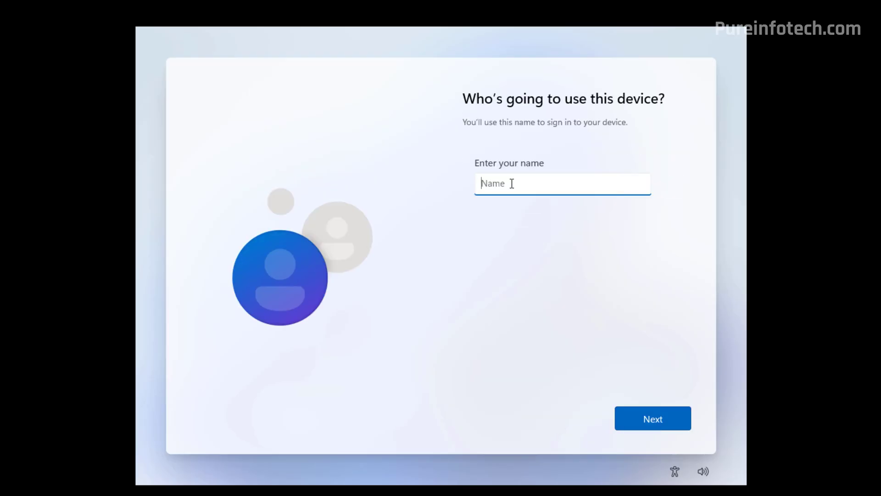
{"action": "type", "text": "admin"}
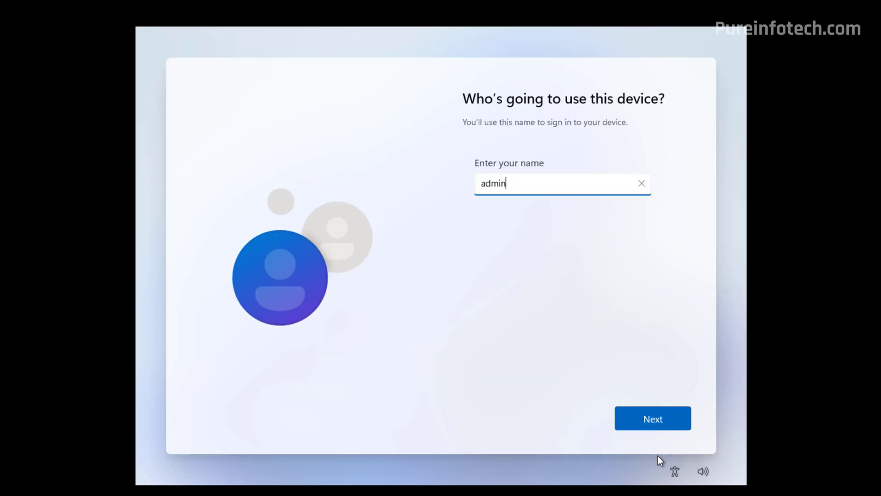
{"action": "left_click", "coordinate": [653, 418]}
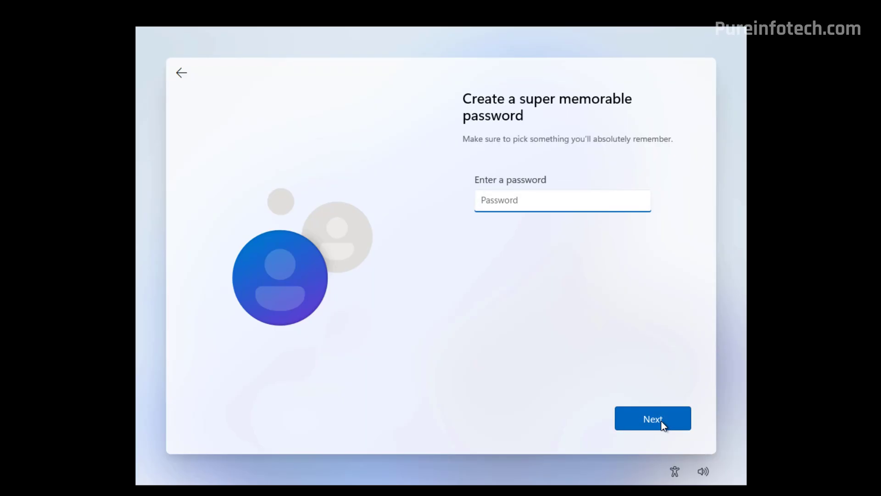
Leave the password blank and accept the default privacy settings.
{"action": "left_click", "coordinate": [563, 200]}
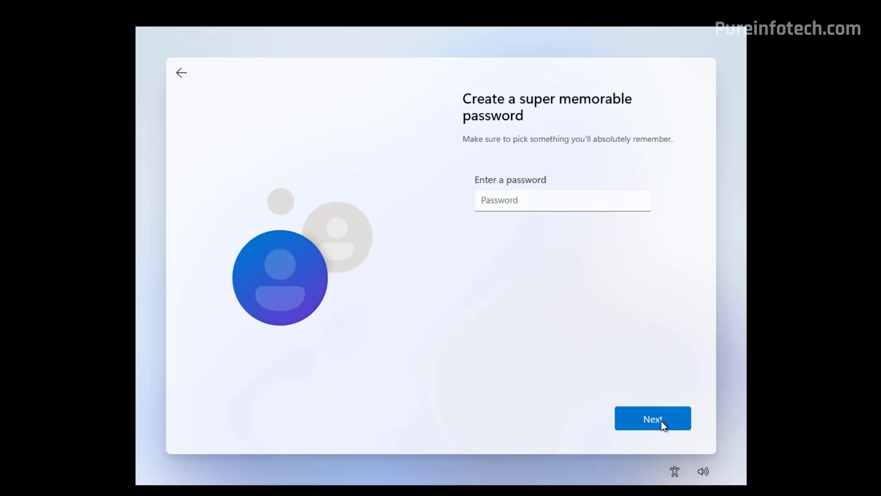
{"action": "left_click", "coordinate": [654, 419]}
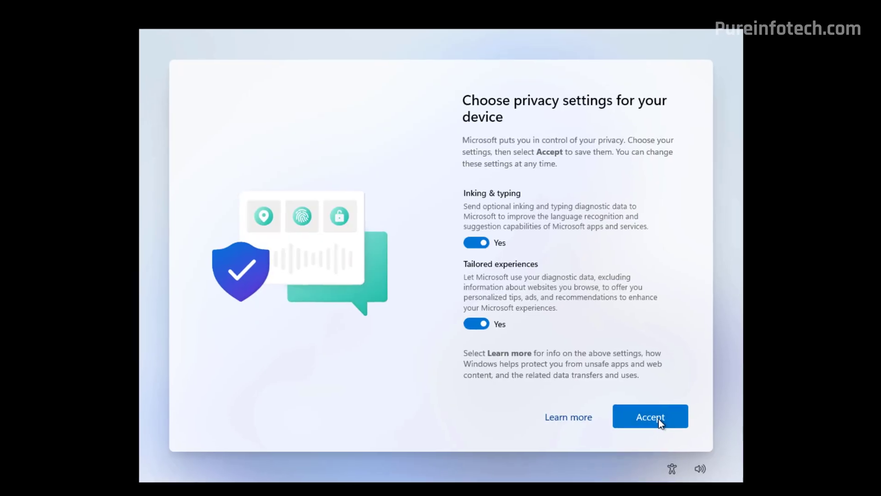
{"action": "left_click", "coordinate": [650, 417]}
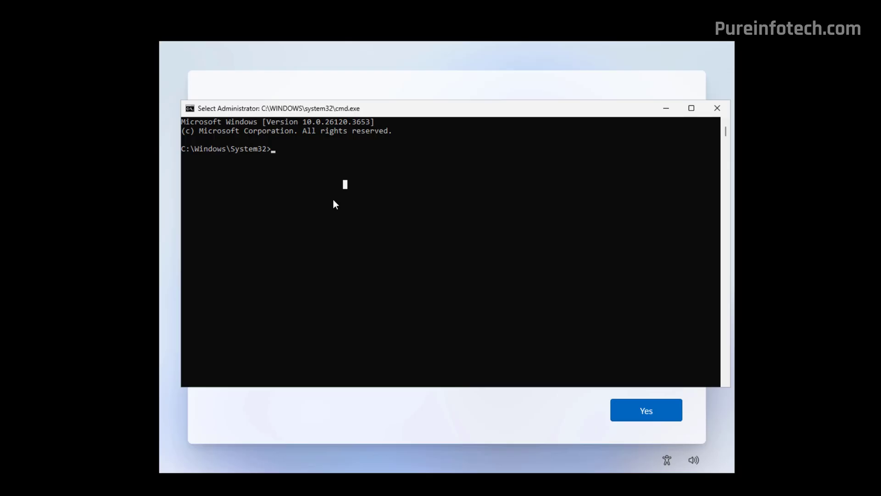
Run start ms-cxh:localonly to bring up the local-only user creation window.
{"action": "type", "text": "start"}
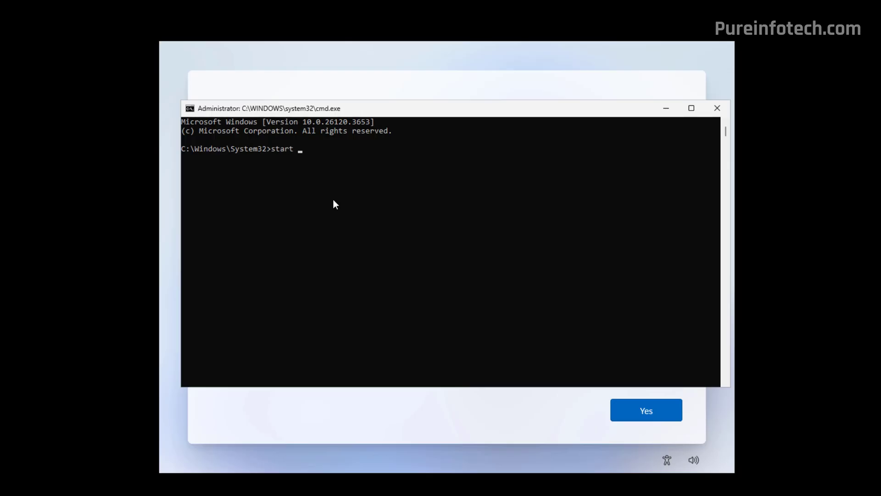
{"action": "type", "text": "ms-"}
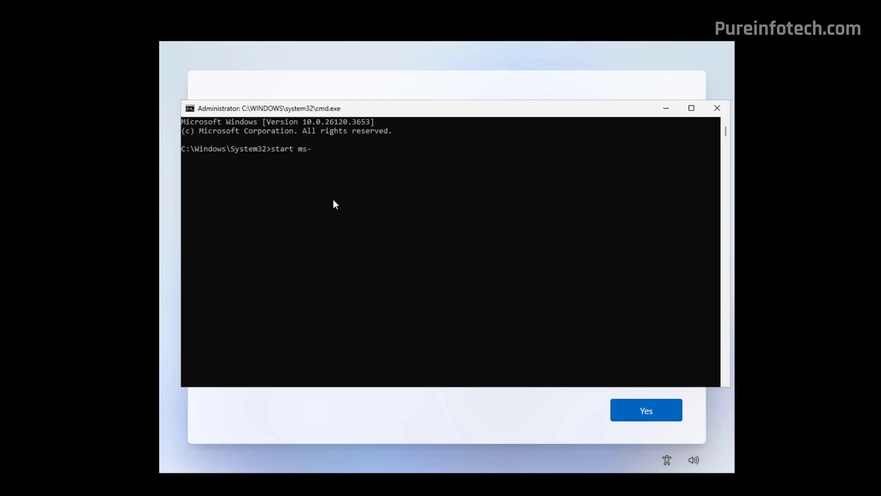
{"action": "type", "text": "cxh"}
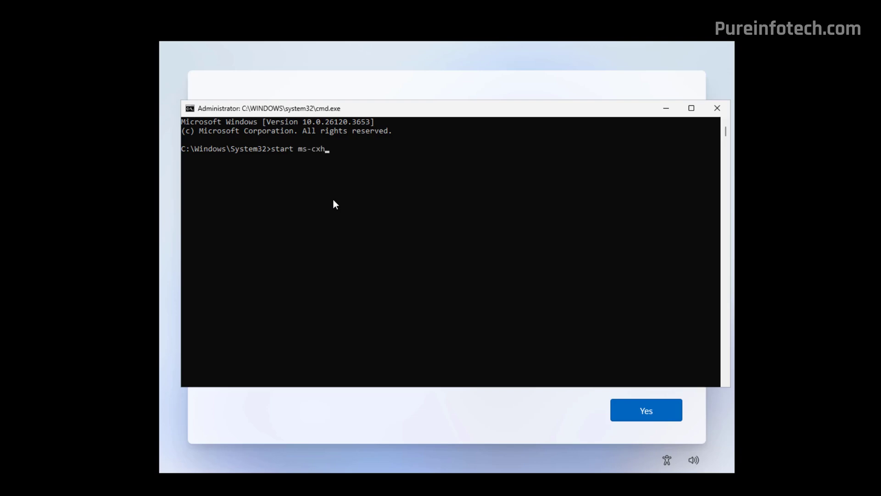
{"action": "type", "text": ":lo"}
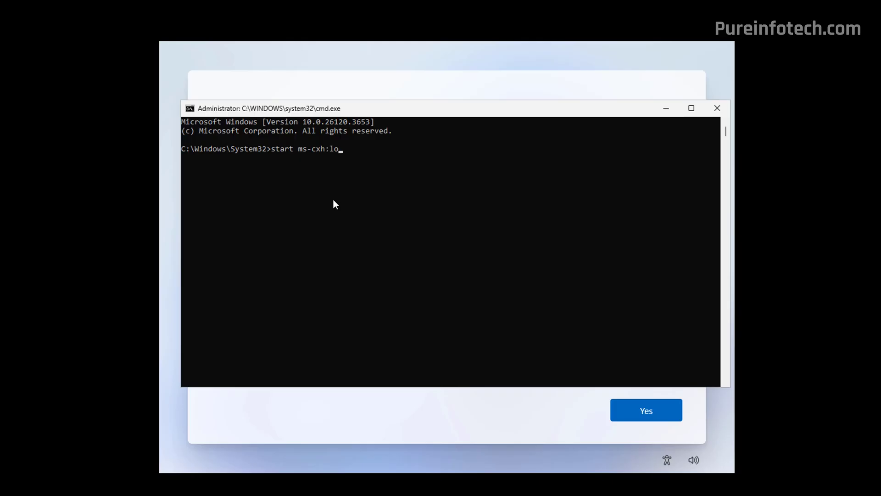
{"action": "type", "text": "calon"}
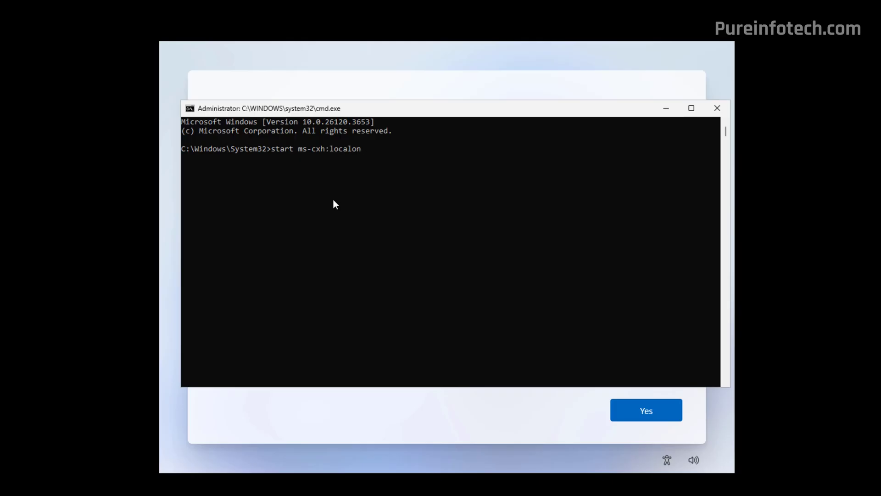
{"action": "type", "text": "ly"}
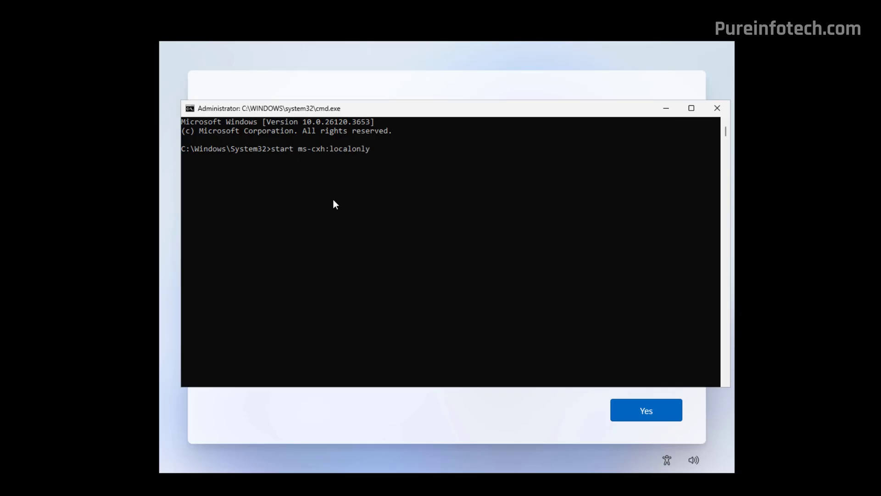
{"action": "key", "text": "Enter"}
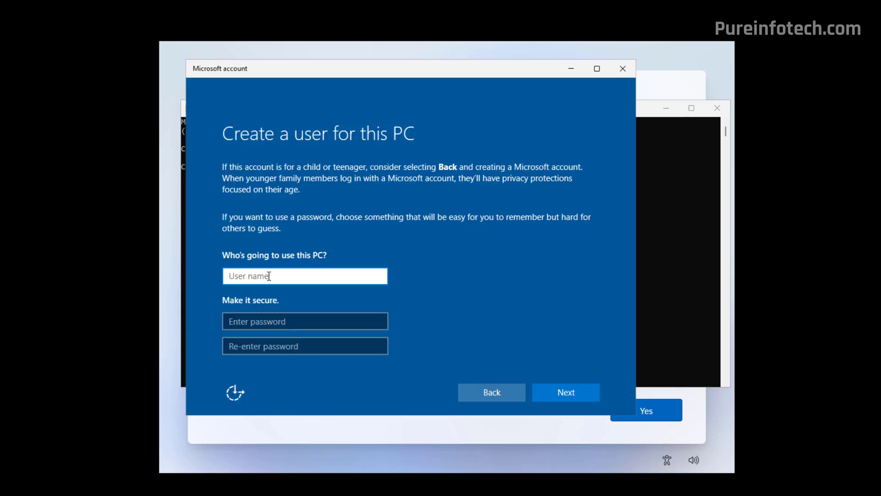
Enter admin as the user name with no password and continue to the next screen.
{"action": "type", "text": "admin"}
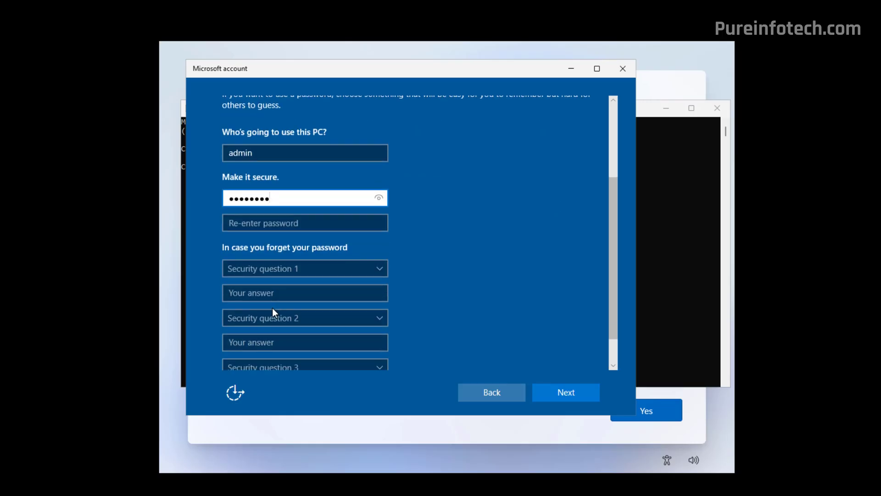
{"action": "left_click", "coordinate": [305, 268]}
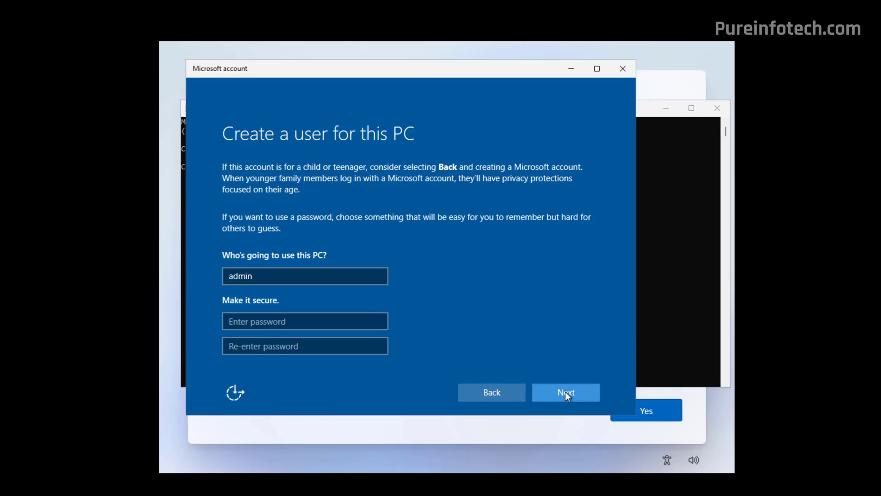
{"action": "left_click", "coordinate": [566, 392]}
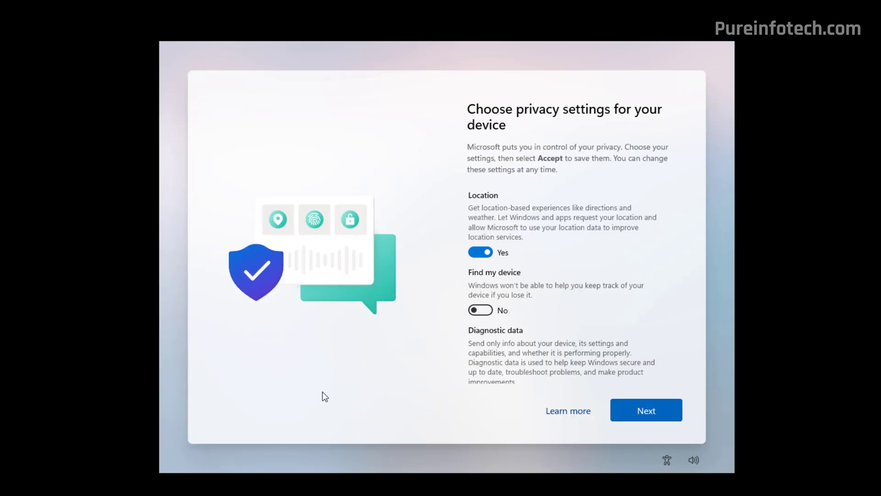
{"action": "mouse_move", "coordinate": [364, 378]}
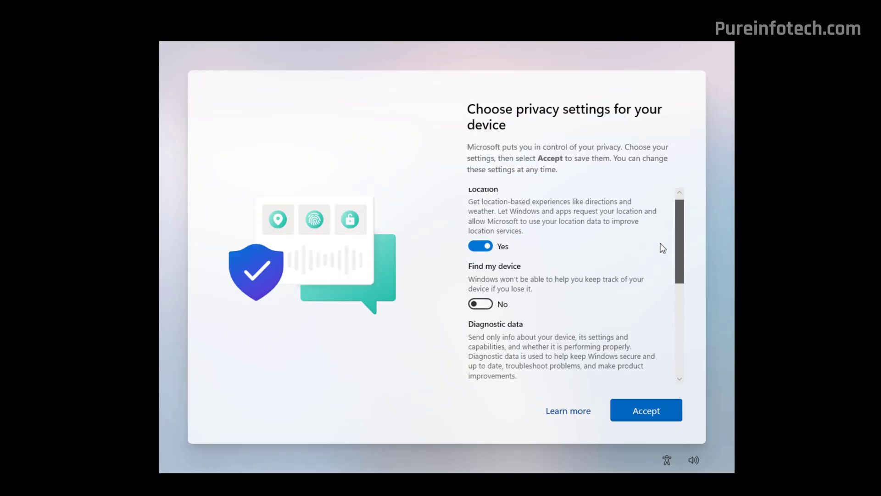
Review the privacy toggles and accept them with their current choices.
{"action": "scroll", "scroll_direction": "down", "scroll_amount": 3}
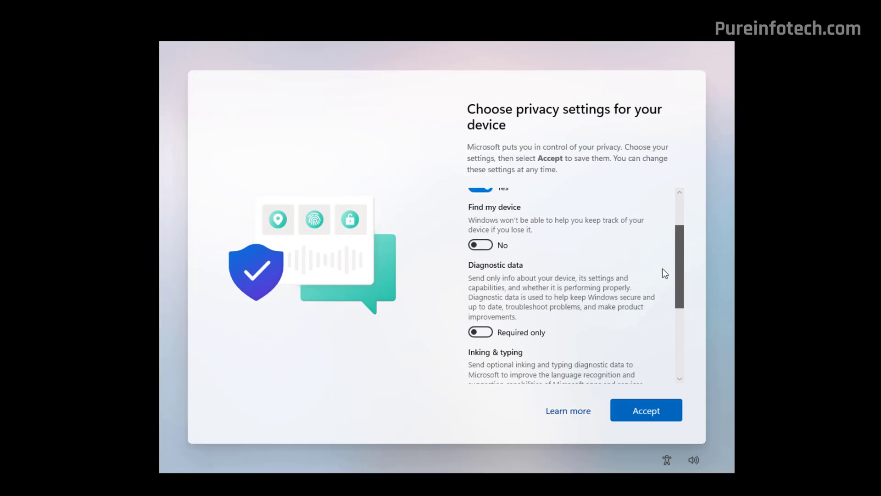
{"action": "mouse_move", "coordinate": [491, 291]}
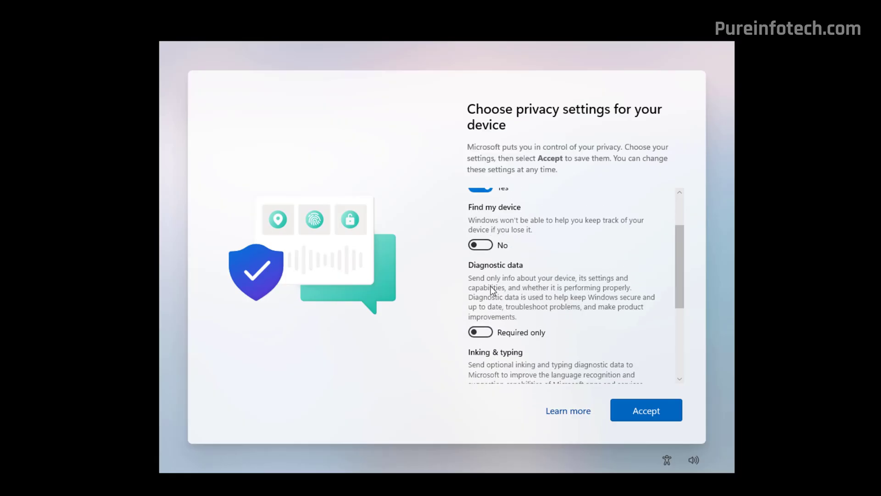
{"action": "scroll", "scroll_direction": "down", "scroll_amount": 3}
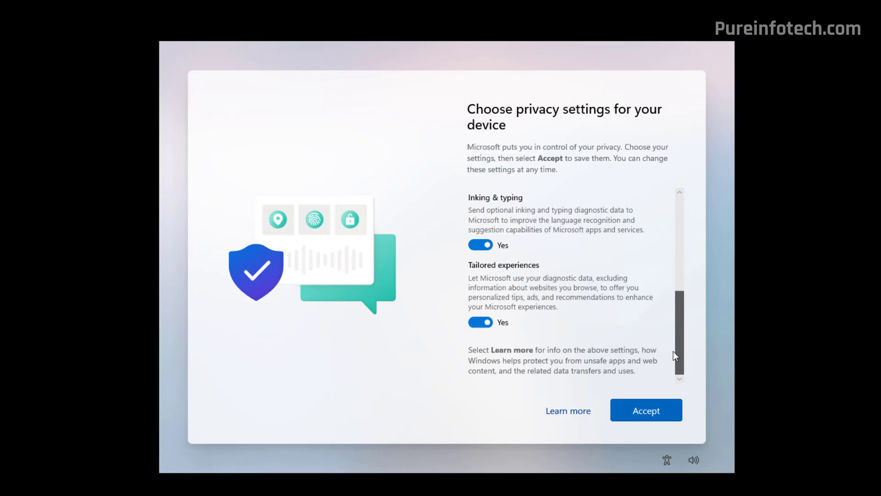
{"action": "left_click", "coordinate": [646, 410]}
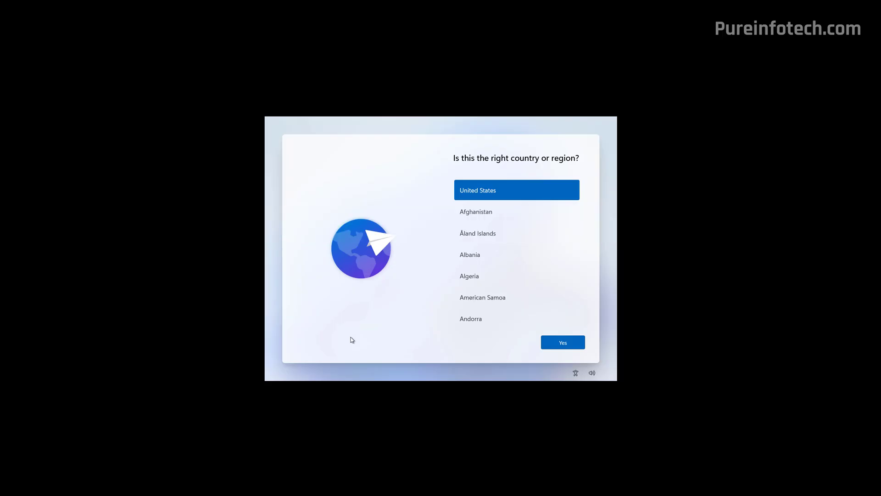
Bring up the OOBE developer console with Ctrl+Shift+J on the region screen.
{"action": "key", "text": "ctrl+shift+j"}
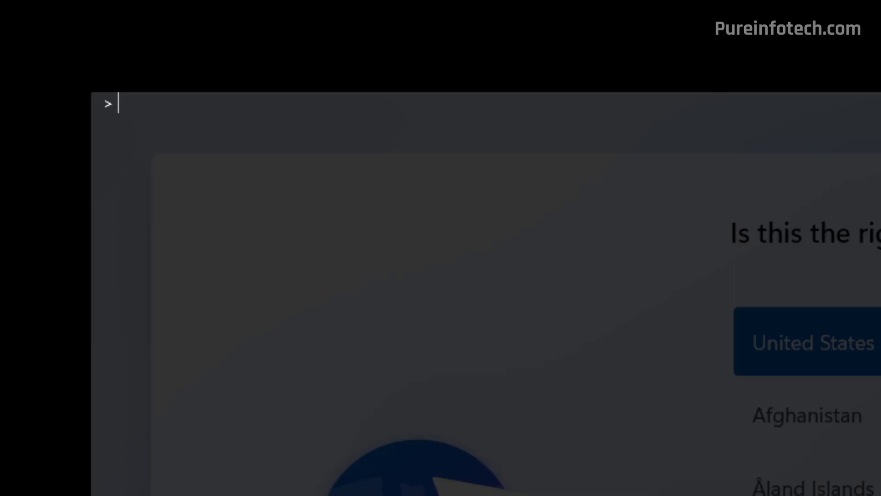
Run WinJS.Application.restart("ms-cxh://localonly") to jump to the Create a user screen.
{"action": "type", "text": "W"}
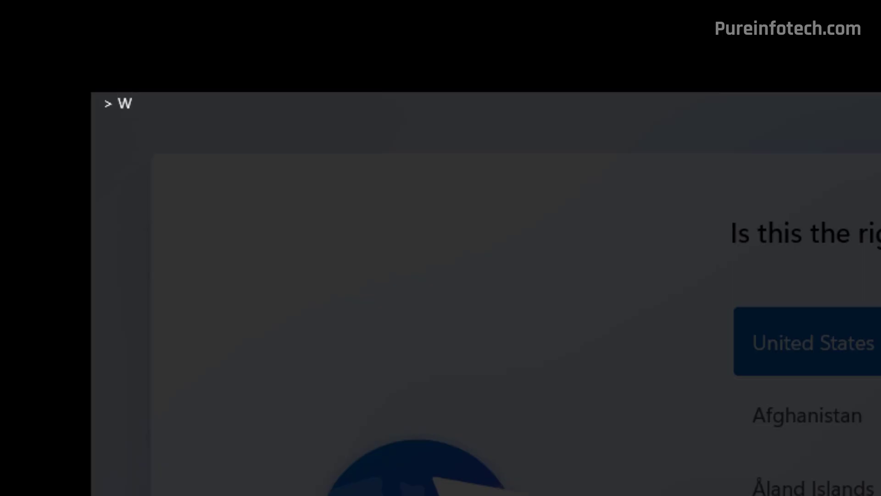
{"action": "type", "text": "inJS.A"}
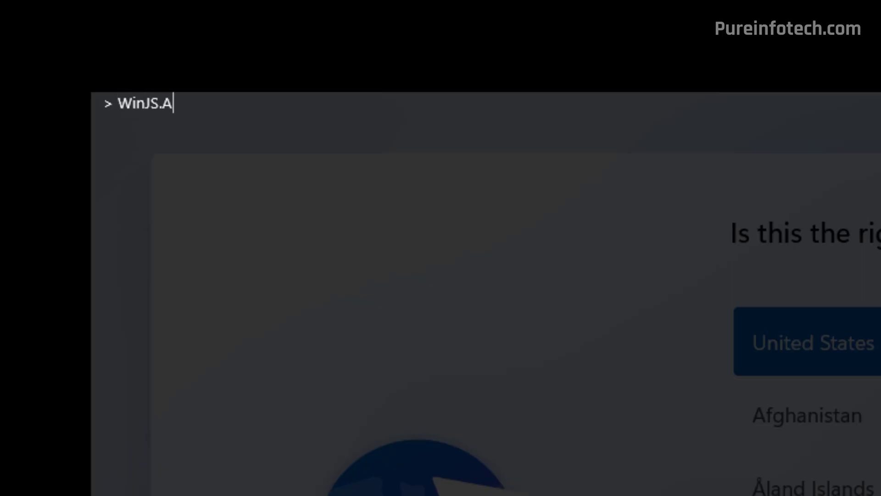
{"action": "type", "text": "pplication.rest"}
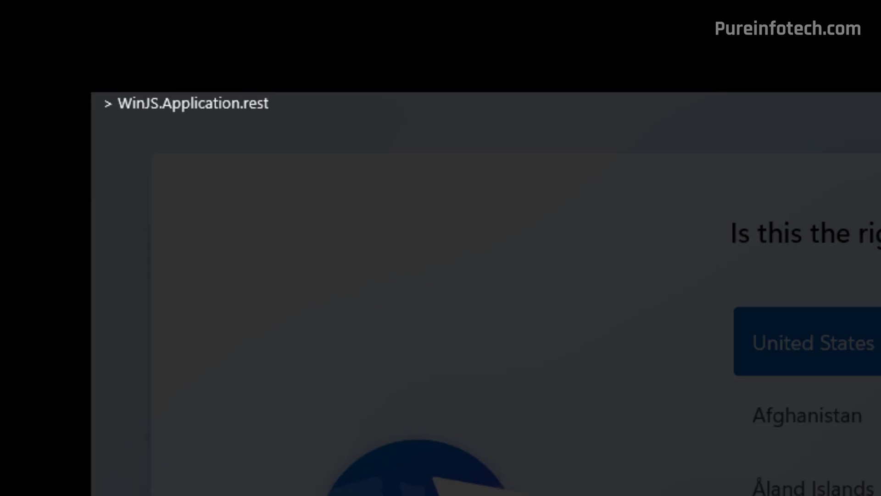
{"action": "type", "text": "art("}
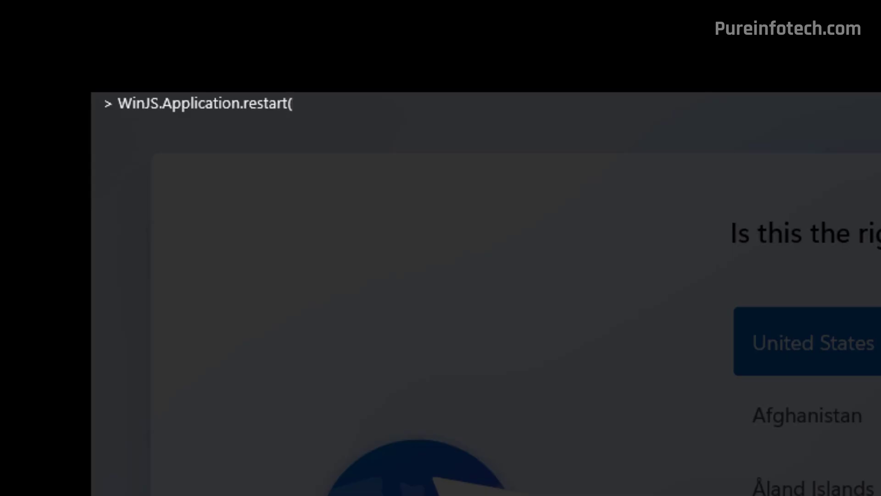
{"action": "type", "text": ")"}
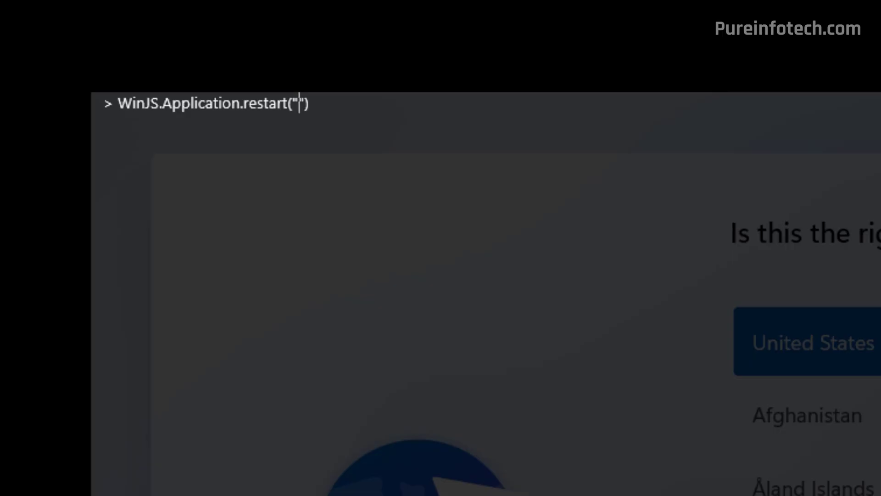
{"action": "type", "text": "ms"}
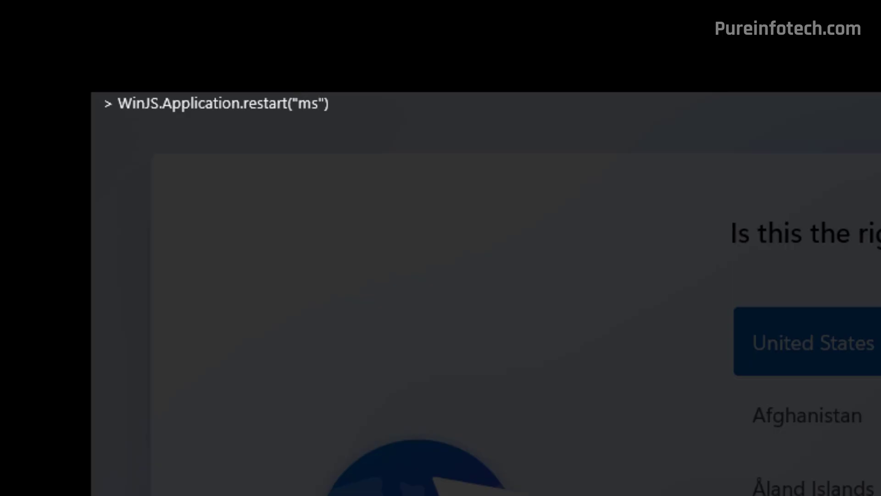
{"action": "type", "text": "-cxh:"}
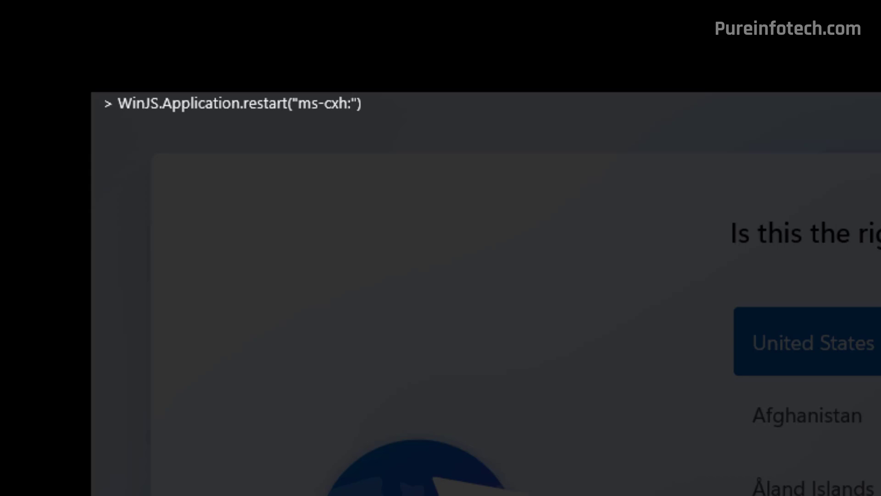
{"action": "type", "text": "//"}
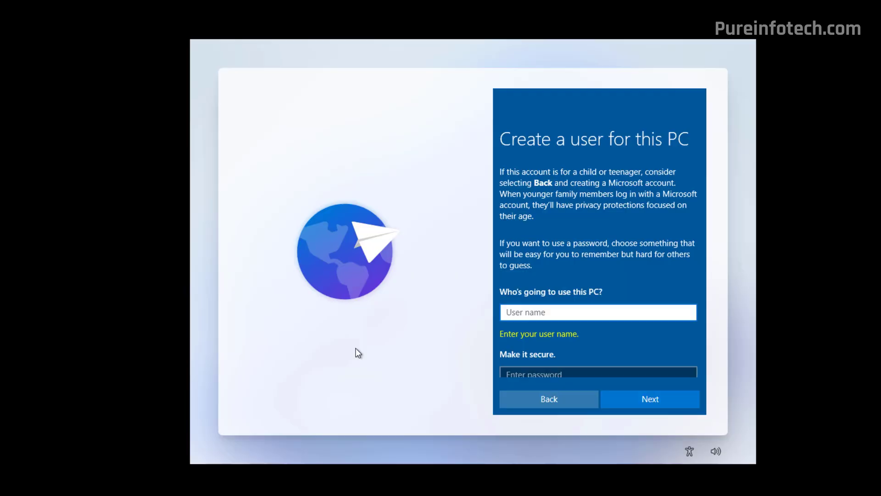
{"action": "mouse_move", "coordinate": [372, 387]}
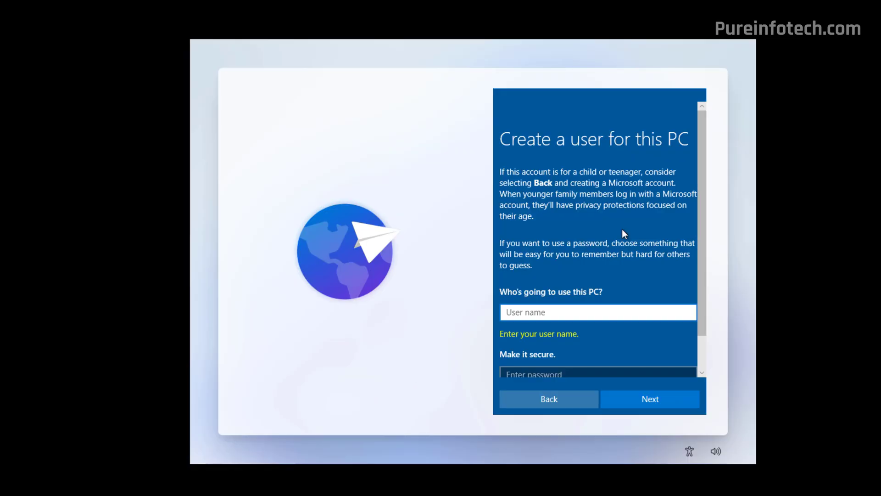
Enter admin as the user name without a password and submit the account.
{"action": "scroll", "scroll_direction": "down", "scroll_amount": 3}
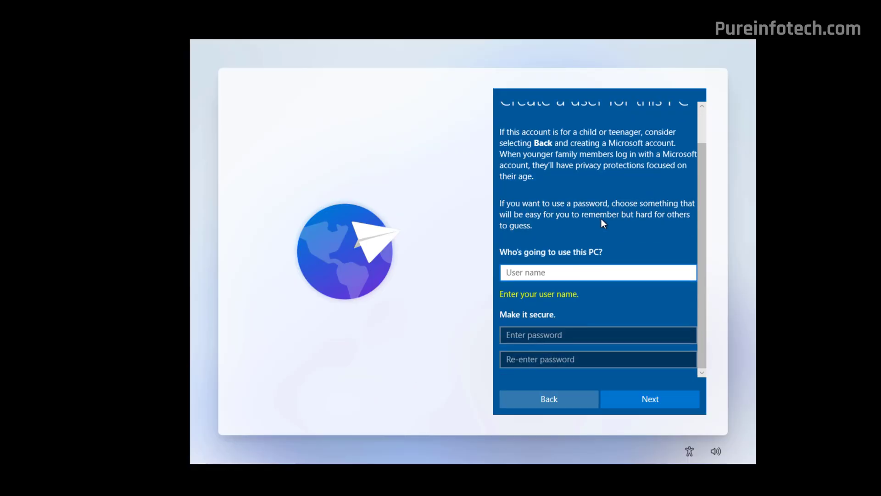
{"action": "type", "text": "admin"}
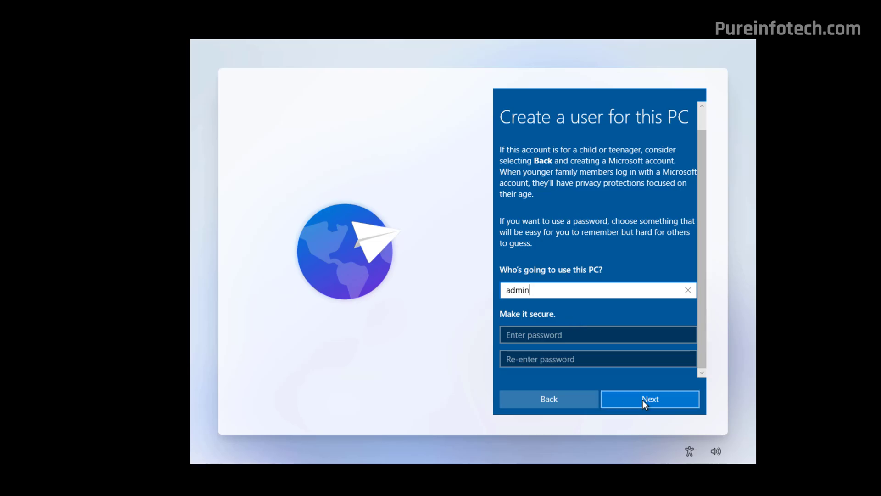
{"action": "left_click", "coordinate": [650, 399]}
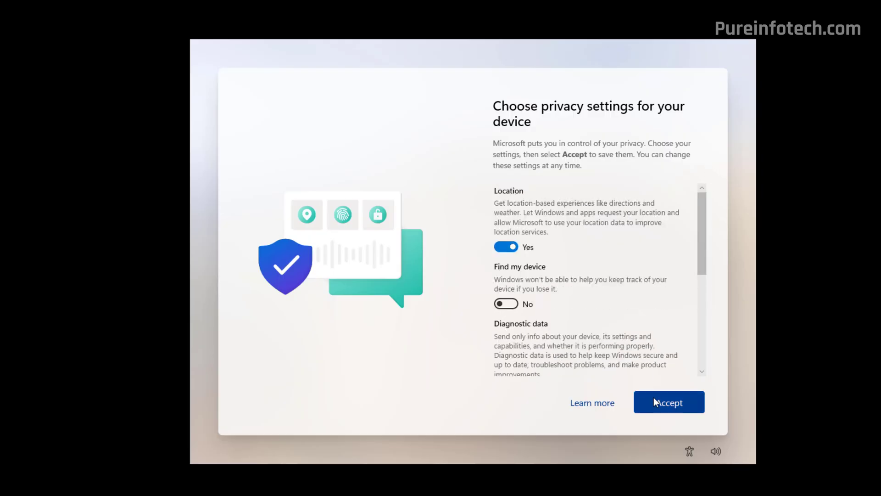
Accept the device privacy settings so setup continues.
{"action": "left_click", "coordinate": [668, 402]}
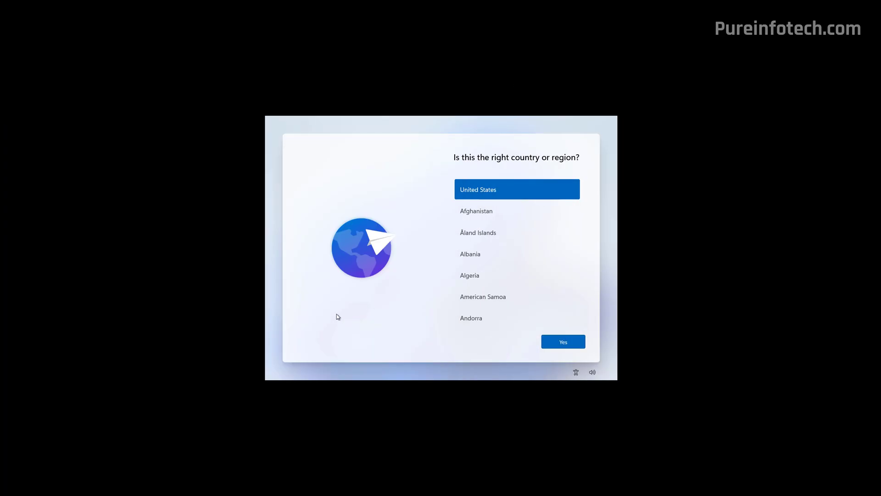
{"action": "mouse_move", "coordinate": [325, 300]}
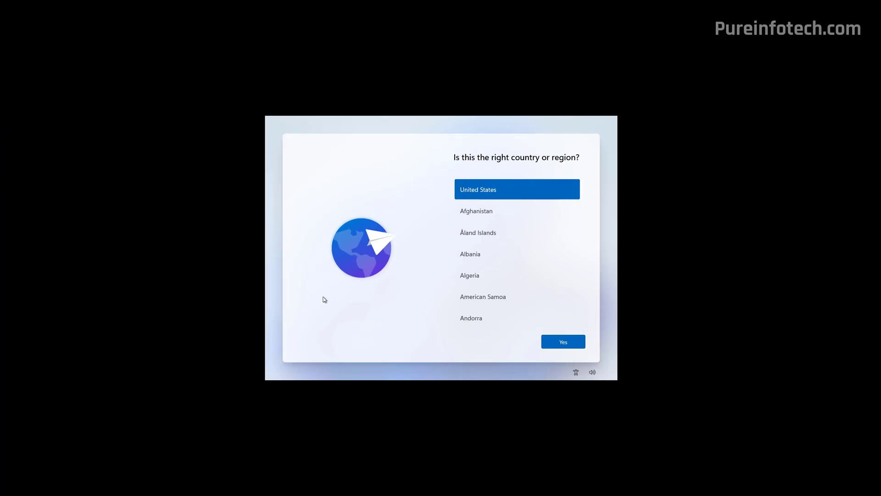
{"action": "mouse_move", "coordinate": [325, 304]}
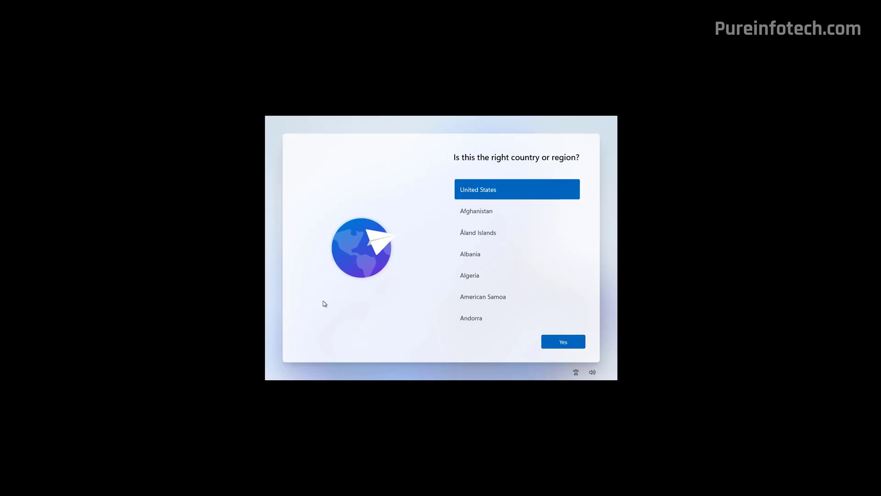
Bring up an administrator Command Prompt over the region screen with Shift+F10.
{"action": "key", "text": "Shift+F10"}
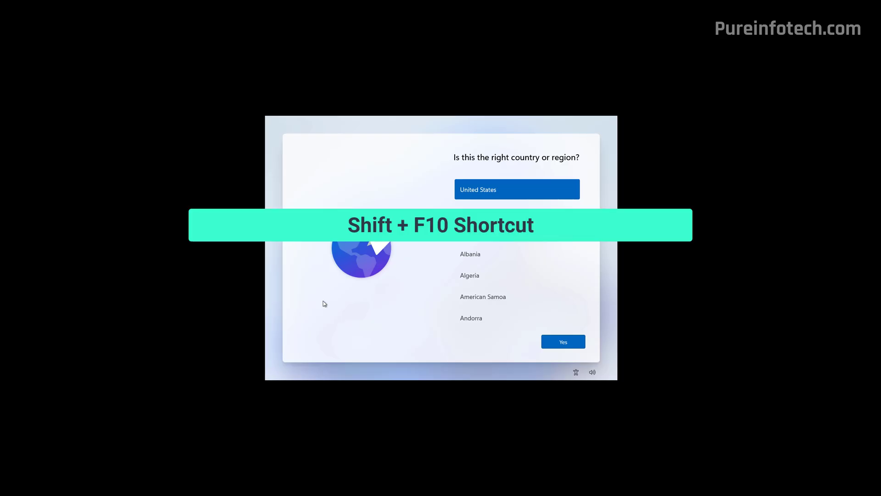
{"action": "key", "text": "Shift+F10"}
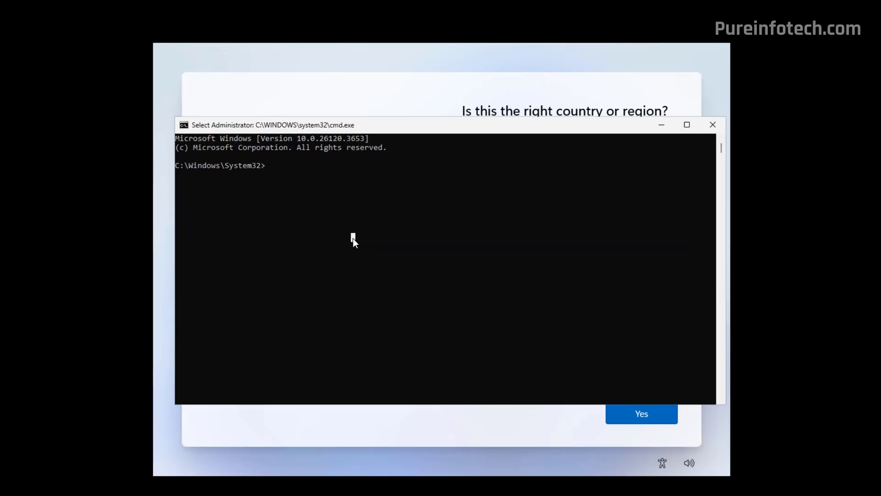
Run reg add on the OOBE key to set HideOnlineAccountScreens as REG_DWORD 1 with /f.
{"action": "type", "text": "reg"}
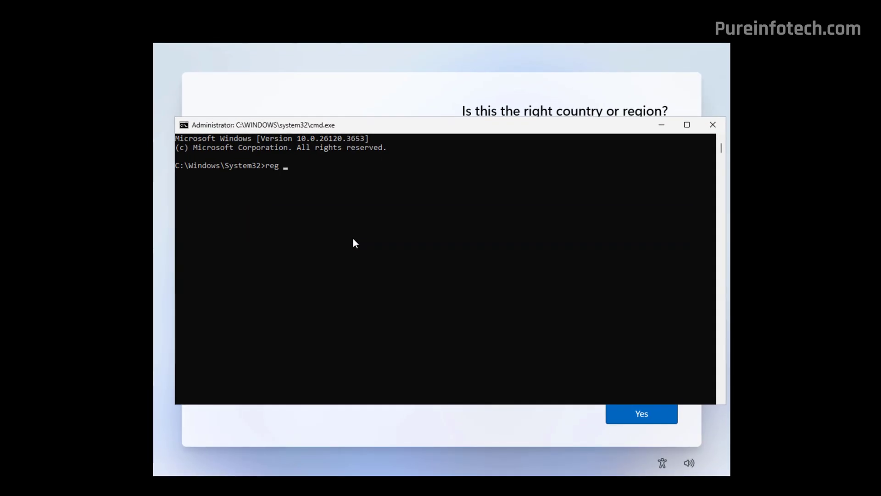
{"action": "type", "text": "add HT"}
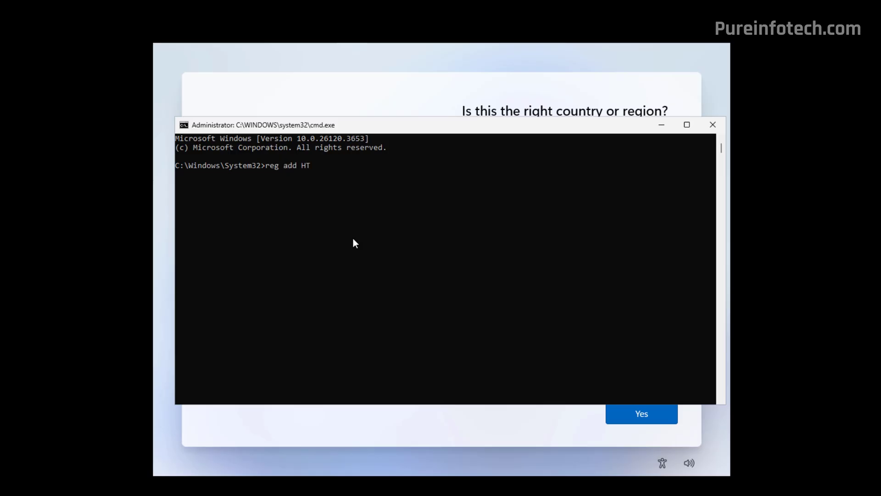
{"action": "type", "text": "KLM\\Software\\MI"}
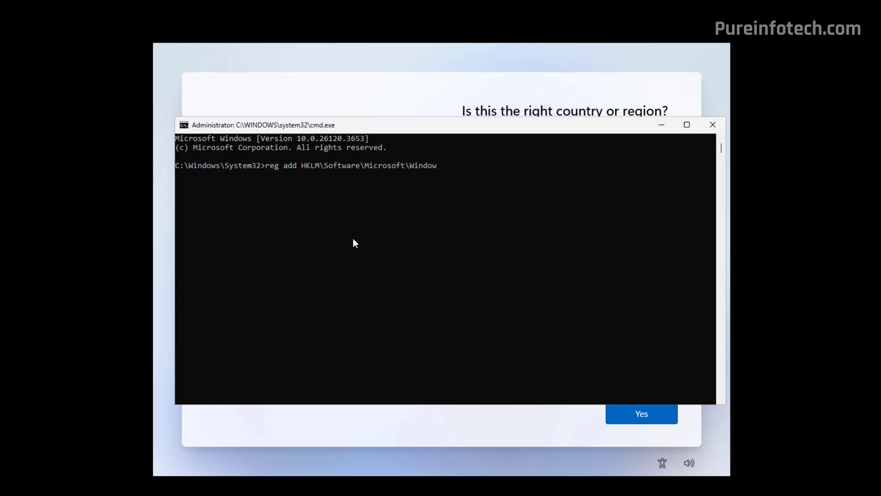
{"action": "type", "text": "\\CurrentVersion\\OOBE /v"}
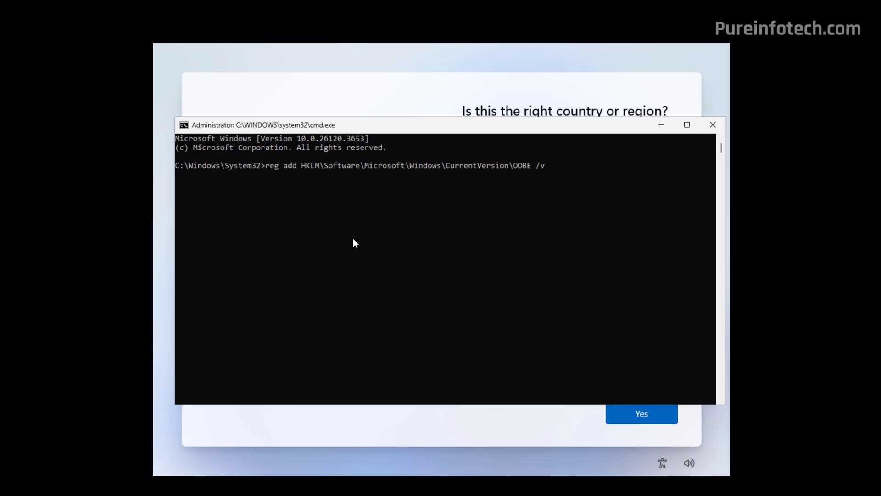
{"action": "type", "text": "HideOnlineAccount"}
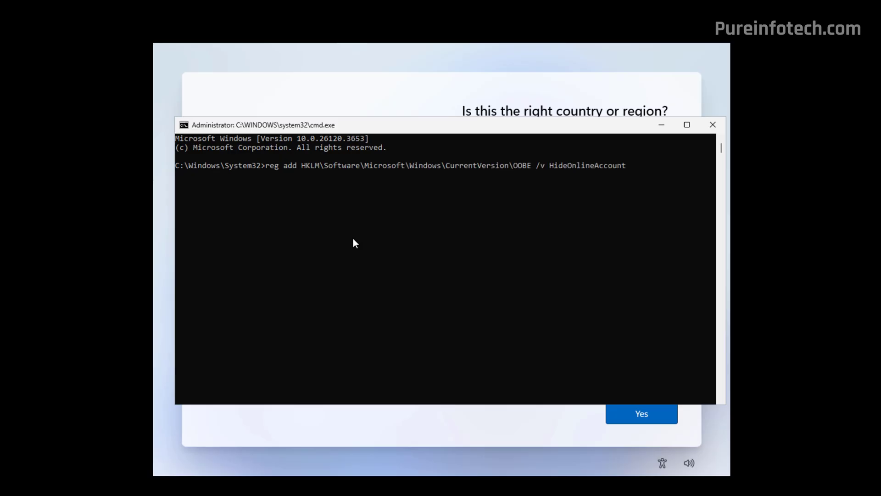
{"action": "type", "text": "Screens /t REG_DWE"}
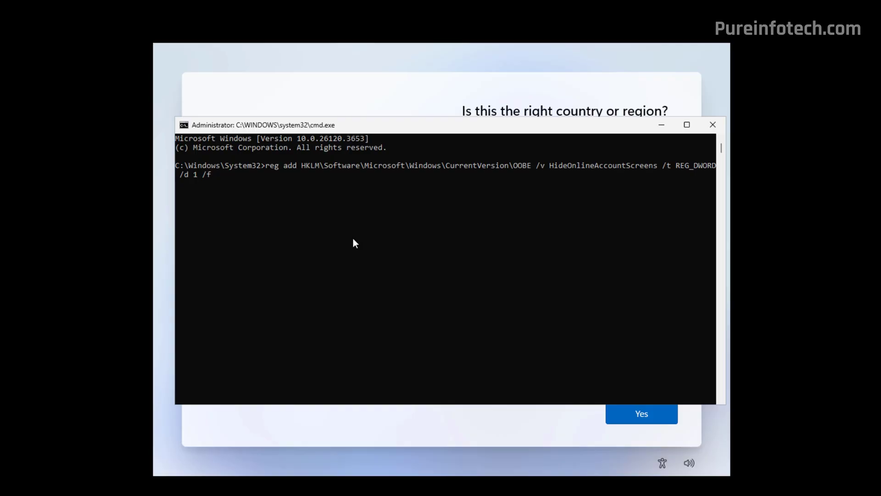
{"action": "key", "text": "Enter"}
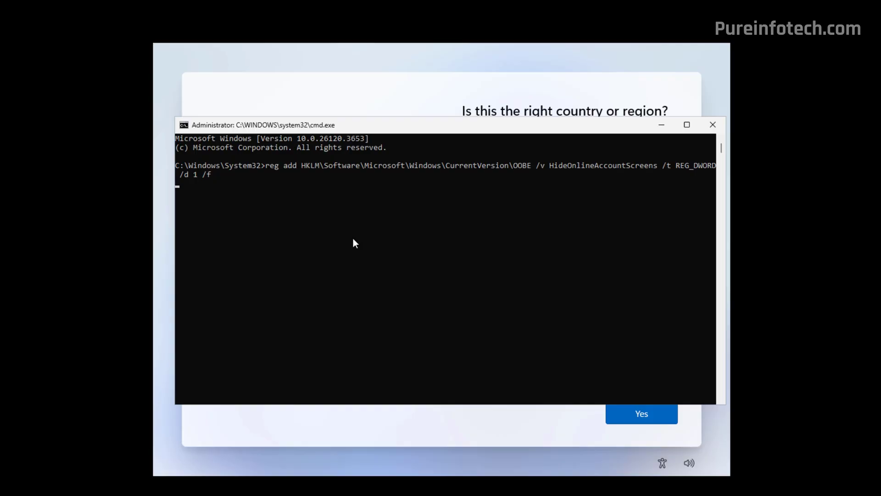
{"action": "key", "text": "Enter"}
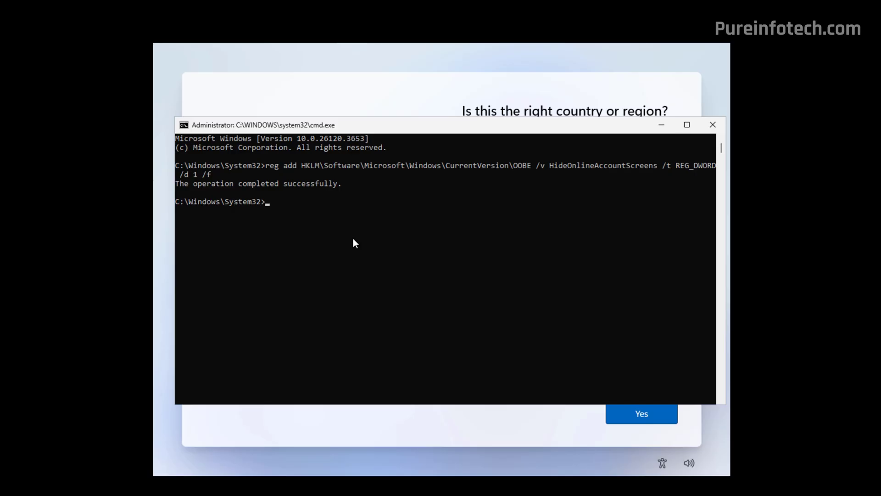
Close the Command Prompt to return to the country or region screen.
{"action": "left_click", "coordinate": [714, 125]}
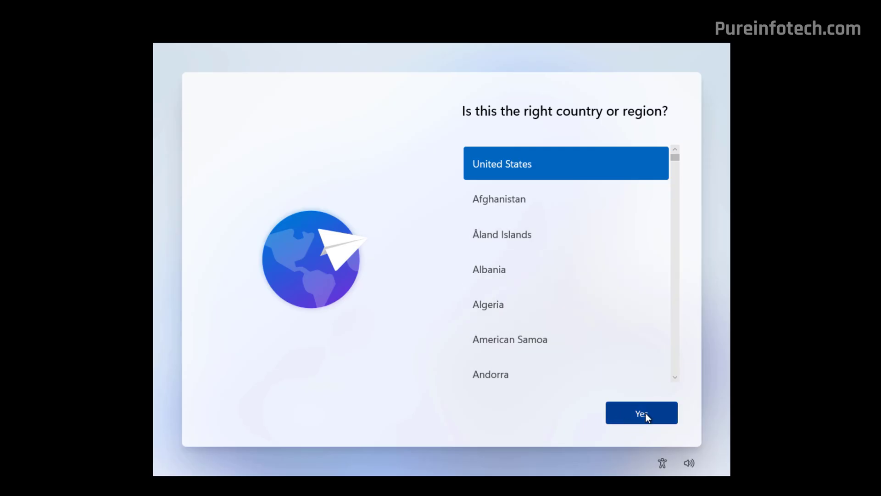
Accept United States as the region and US as the keyboard layout.
{"action": "left_click", "coordinate": [641, 413]}
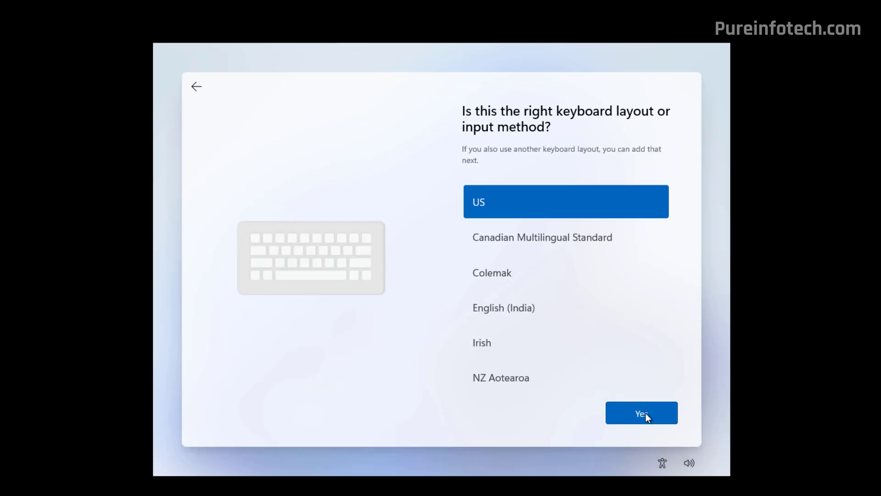
{"action": "left_click", "coordinate": [641, 413]}
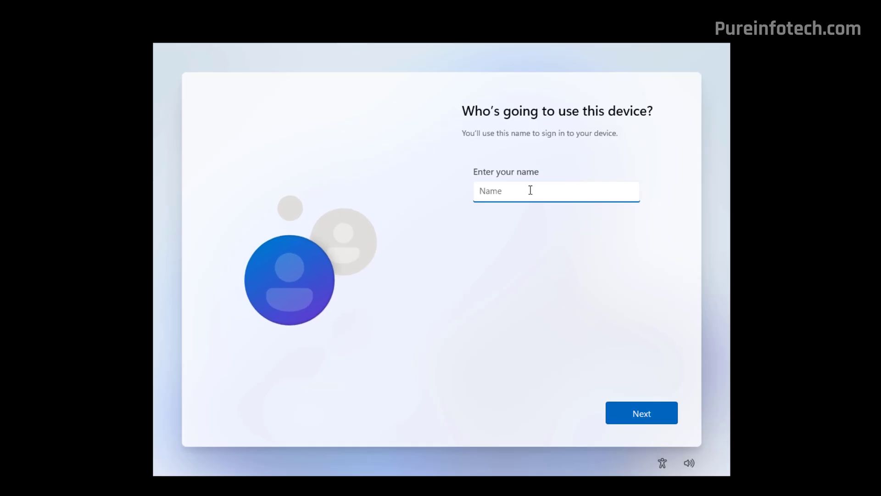
Enter 'admin' as the local account name and continue to the password screen.
{"action": "type", "text": "admin"}
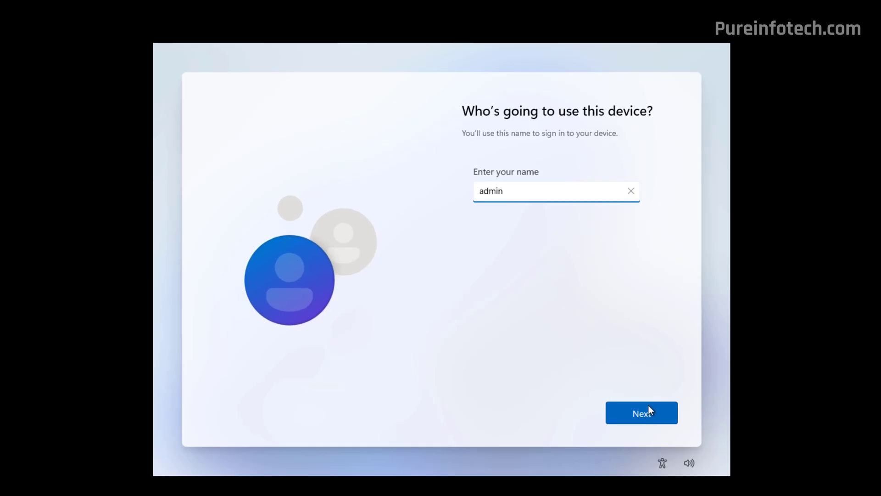
{"action": "left_click", "coordinate": [642, 413]}
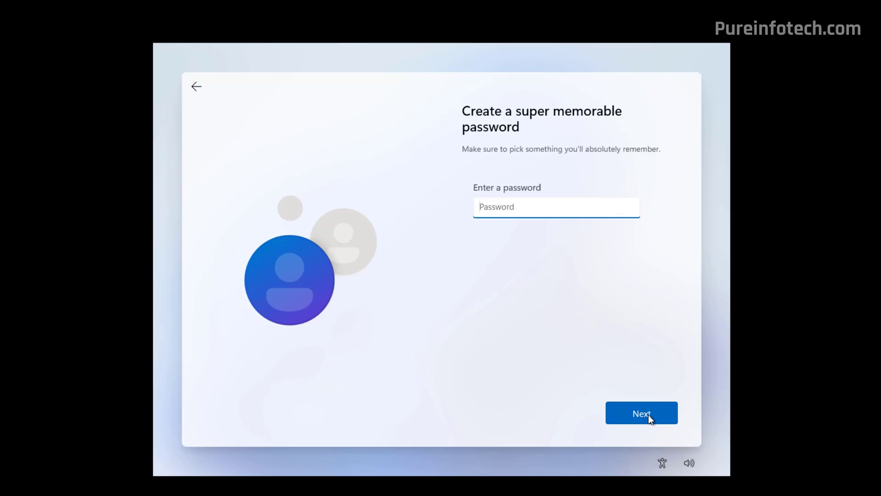
{"action": "left_click", "coordinate": [642, 413]}
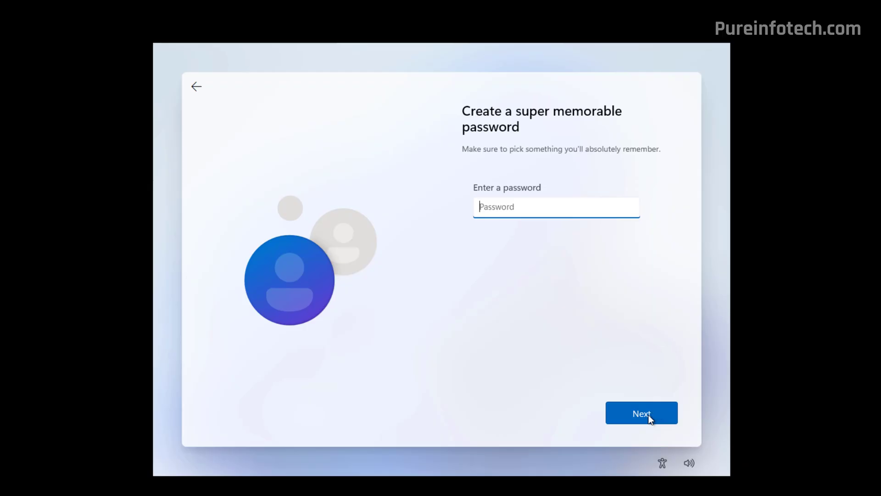
Skip the password with an empty field and accept the default privacy settings.
{"action": "left_click", "coordinate": [640, 413]}
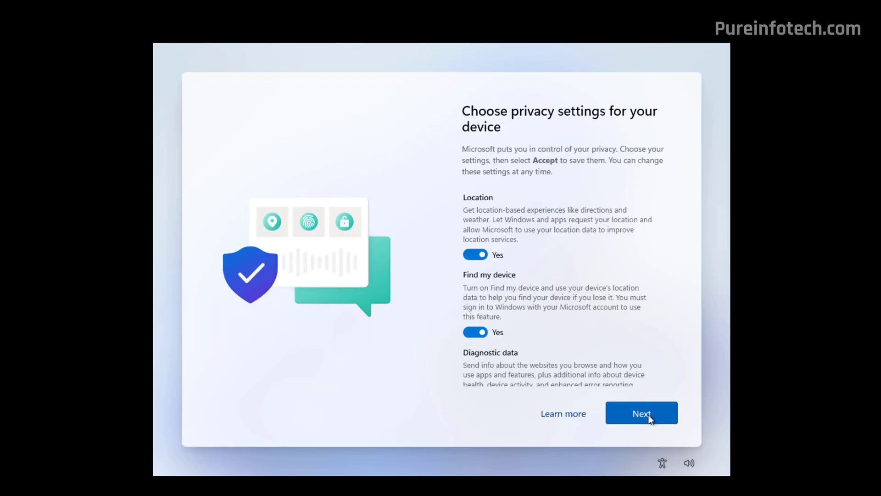
{"action": "scroll", "scroll_direction": "down", "scroll_amount": 3}
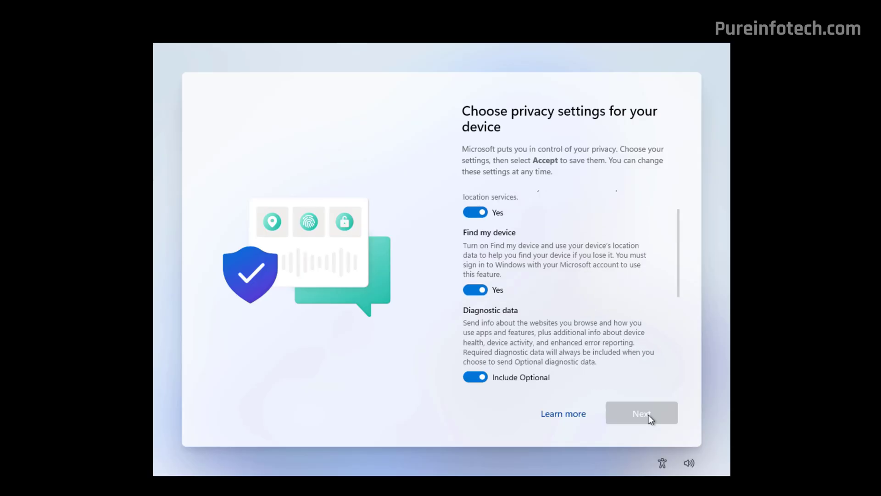
{"action": "scroll", "scroll_direction": "down", "scroll_amount": 3}
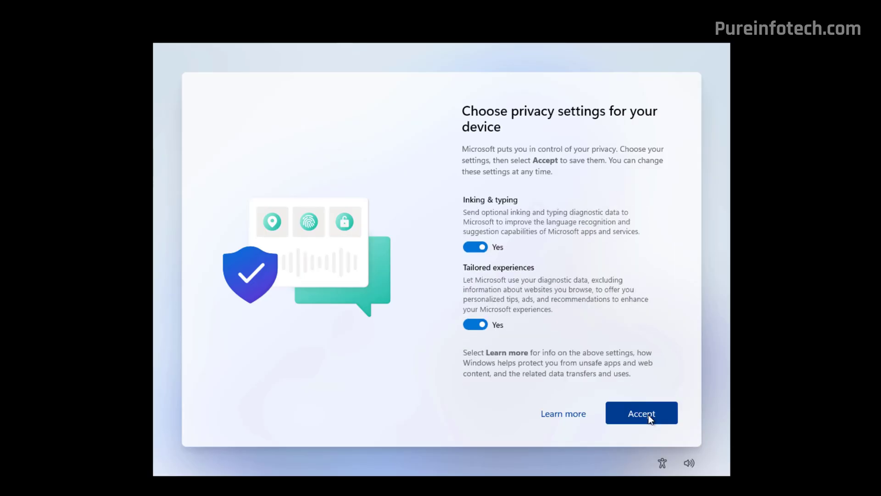
{"action": "left_click", "coordinate": [641, 414]}
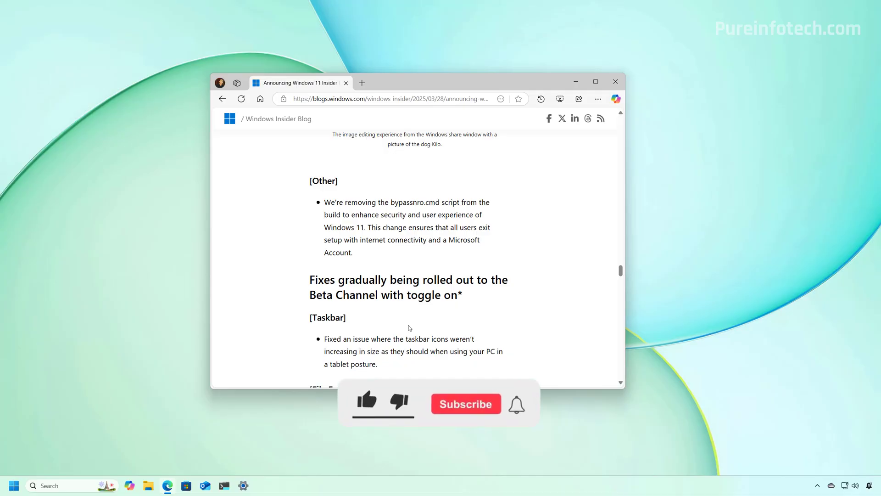
{"action": "left_click", "coordinate": [367, 404]}
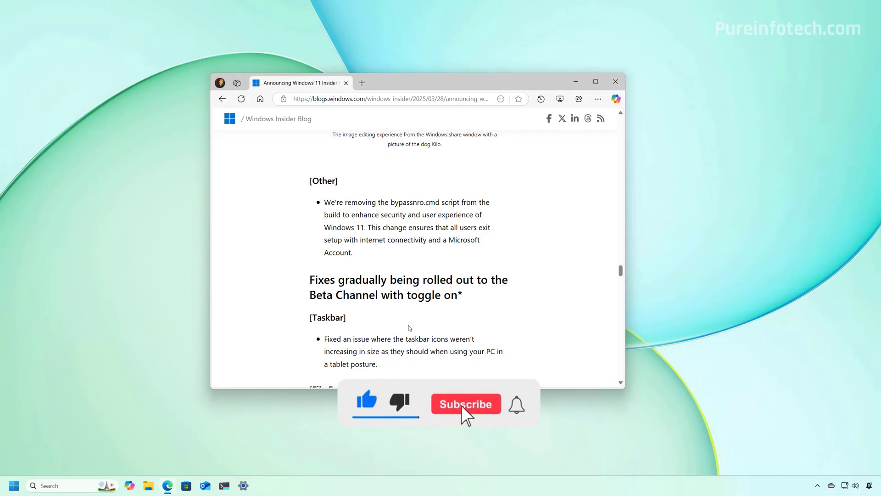
{"action": "left_click", "coordinate": [465, 404]}
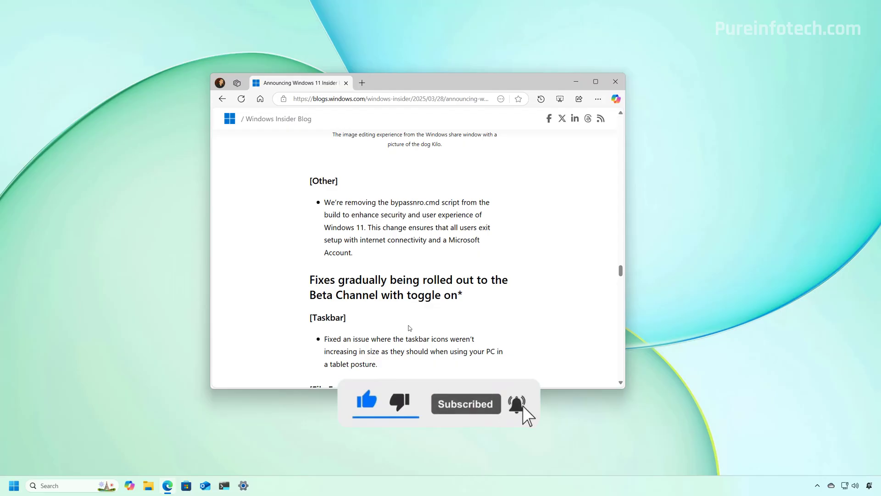